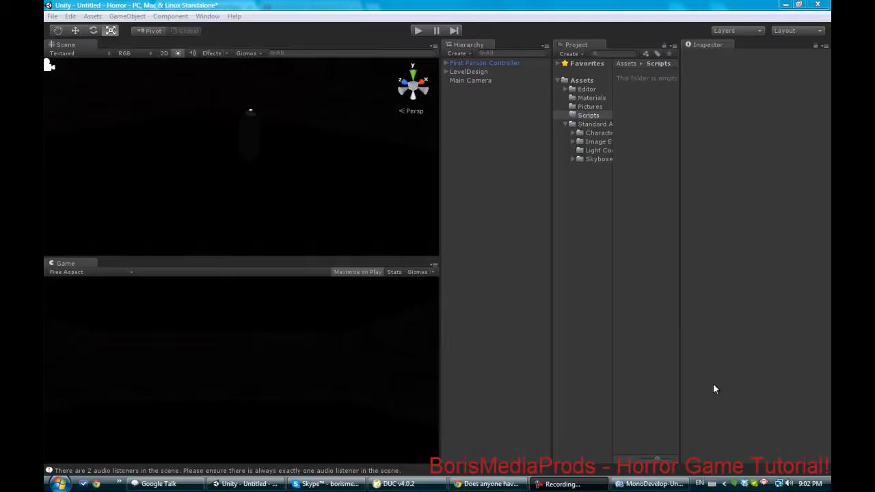
# Step: Delete the Main Camera, then inspect LevelDesign's cubes and the First Person Controller
pyautogui.click(470, 80)
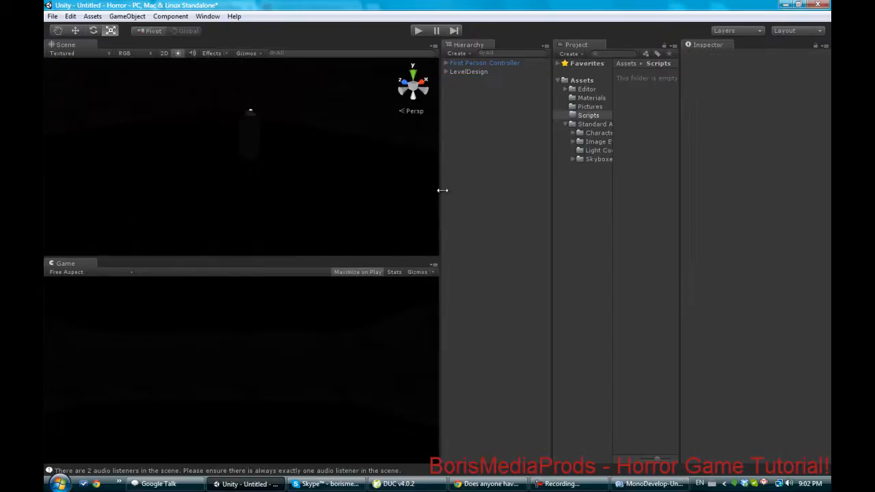
pyautogui.moveTo(279, 370)
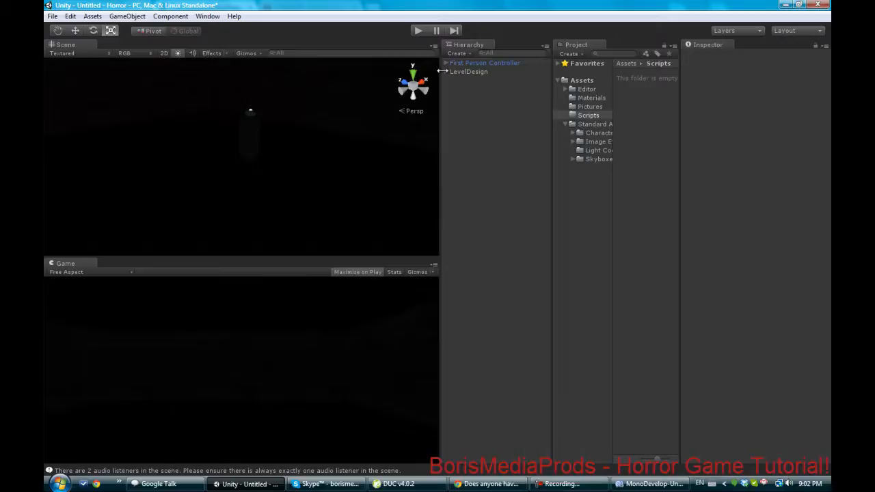
pyautogui.click(446, 71)
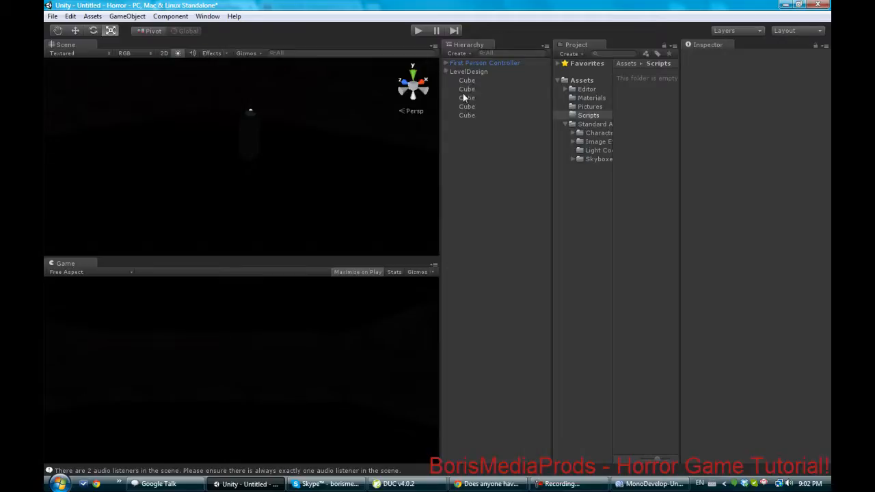
pyautogui.click(484, 62)
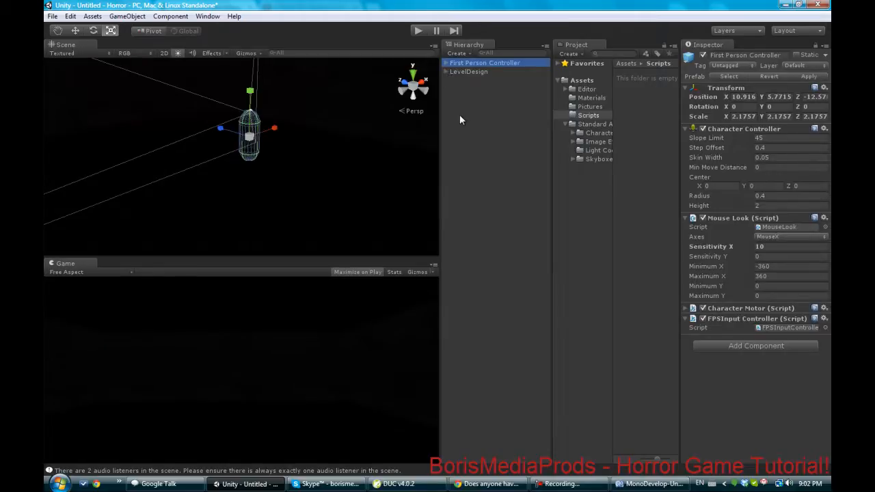
pyautogui.click(127, 16)
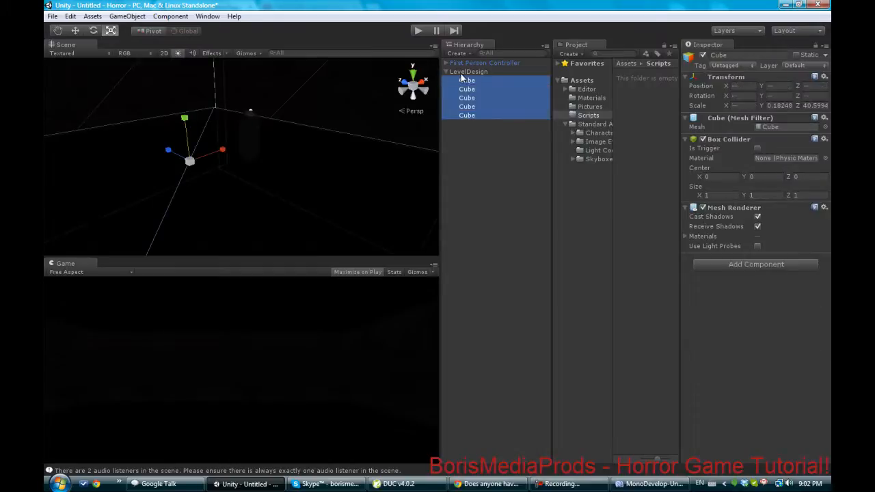
pyautogui.click(446, 72)
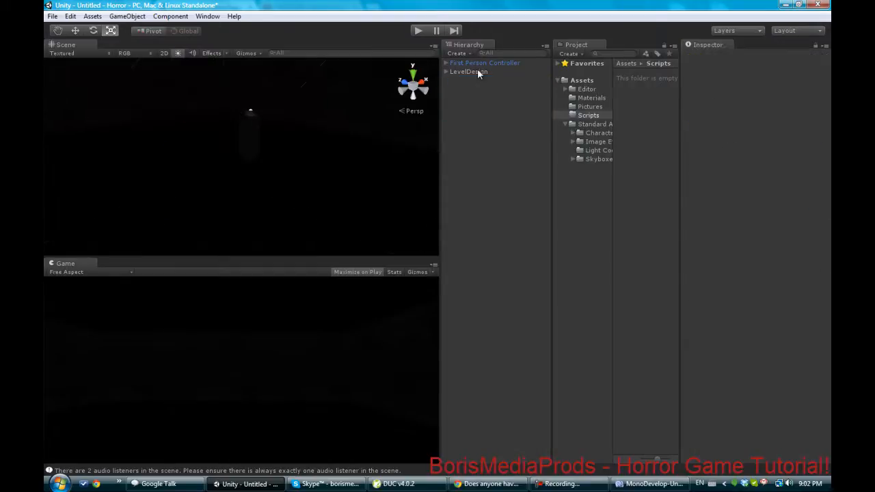
pyautogui.moveTo(451, 99)
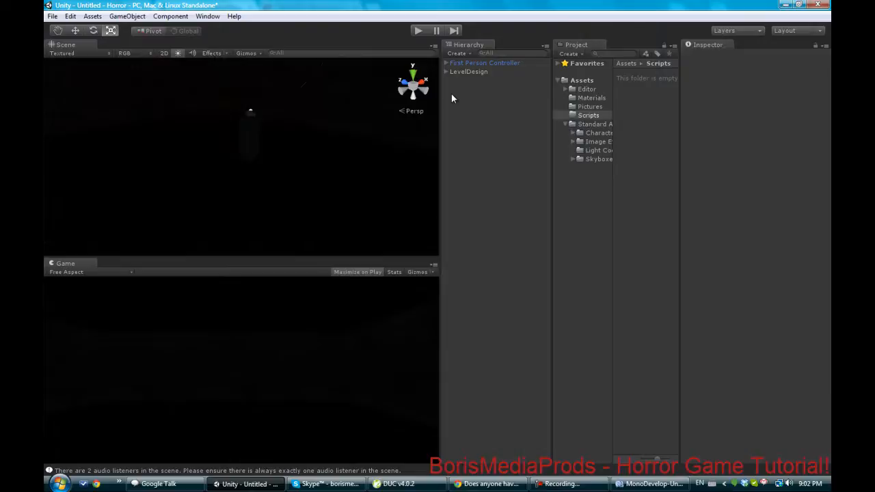
pyautogui.moveTo(413, 330)
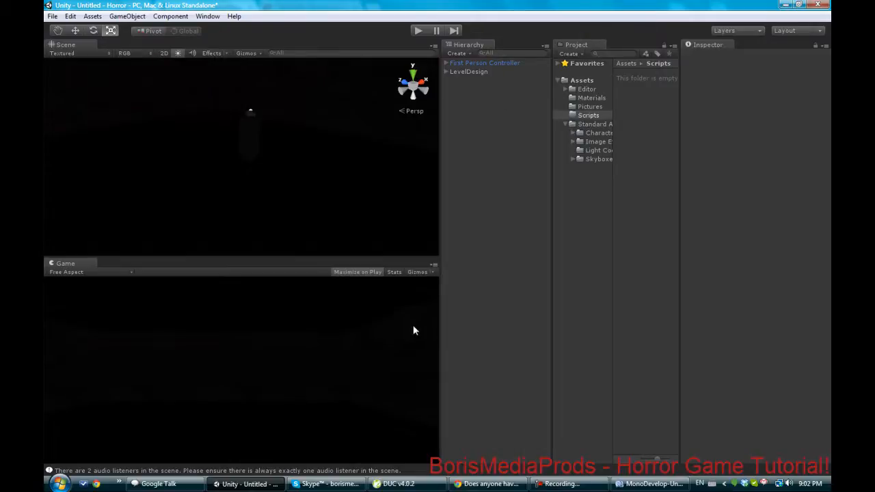
pyautogui.moveTo(272, 422)
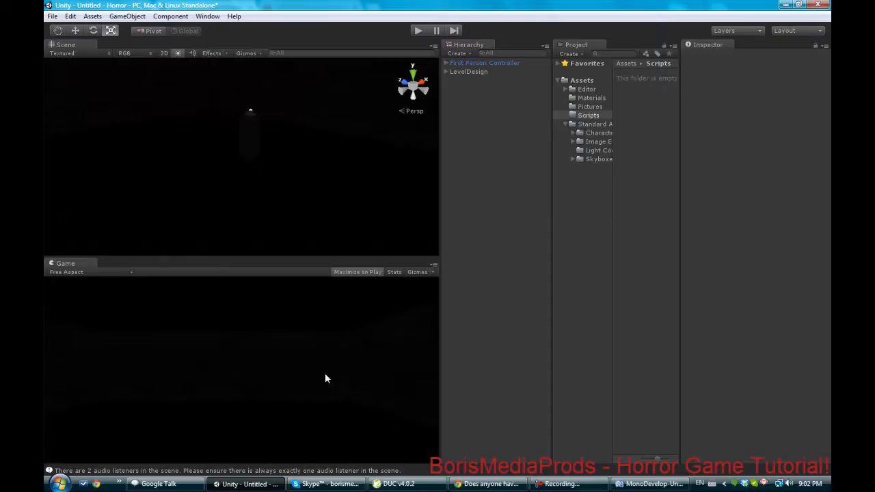
pyautogui.moveTo(222, 286)
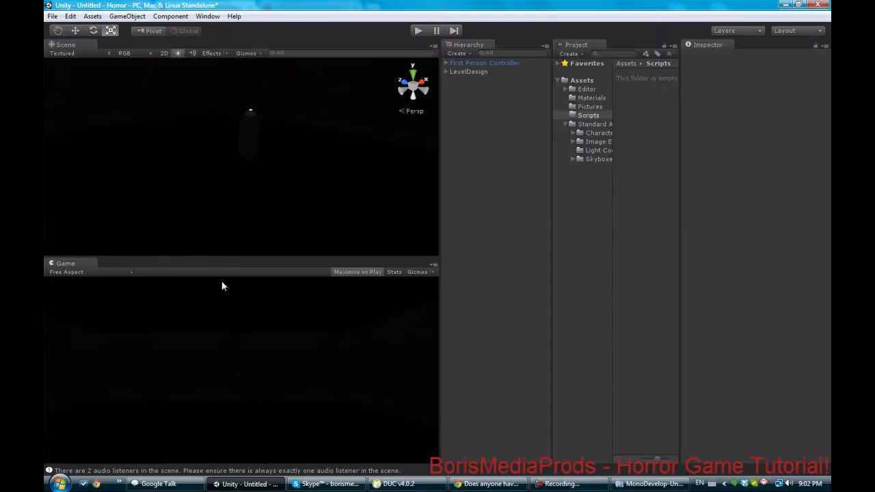
pyautogui.moveTo(226, 257)
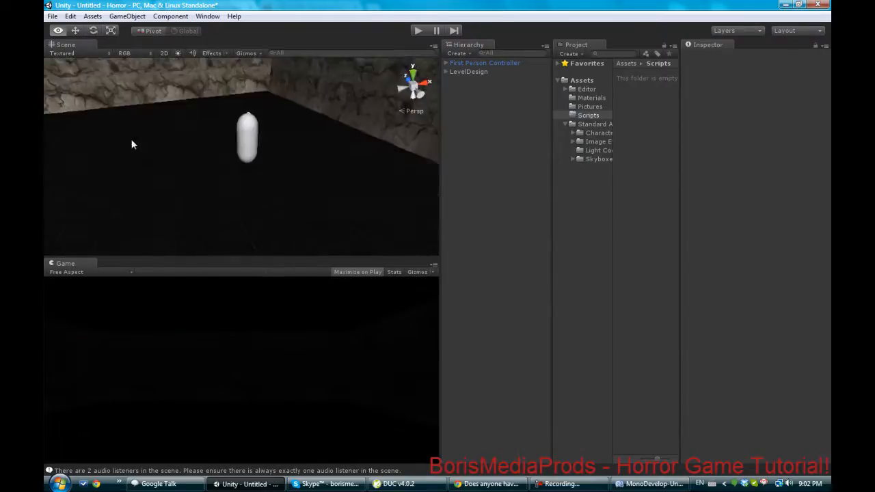
pyautogui.click(484, 62)
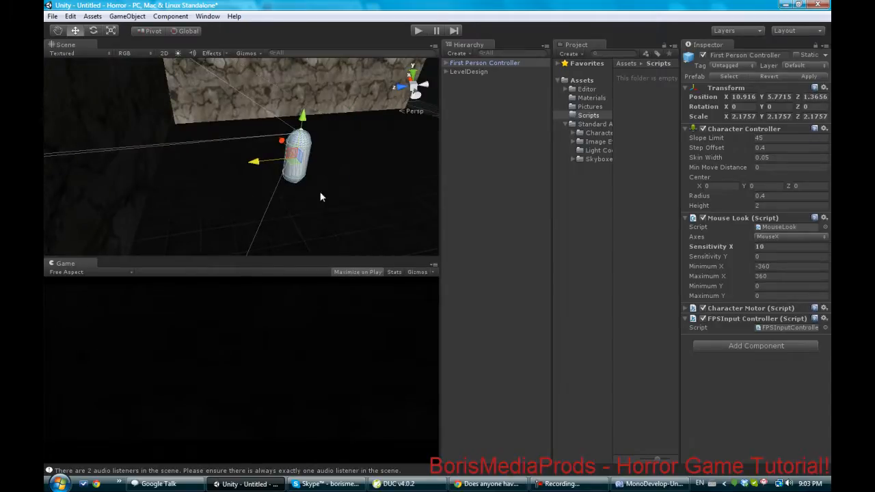
# Step: Create a Spotlight via GameObject > Create Other > Spotlight
pyautogui.click(467, 80)
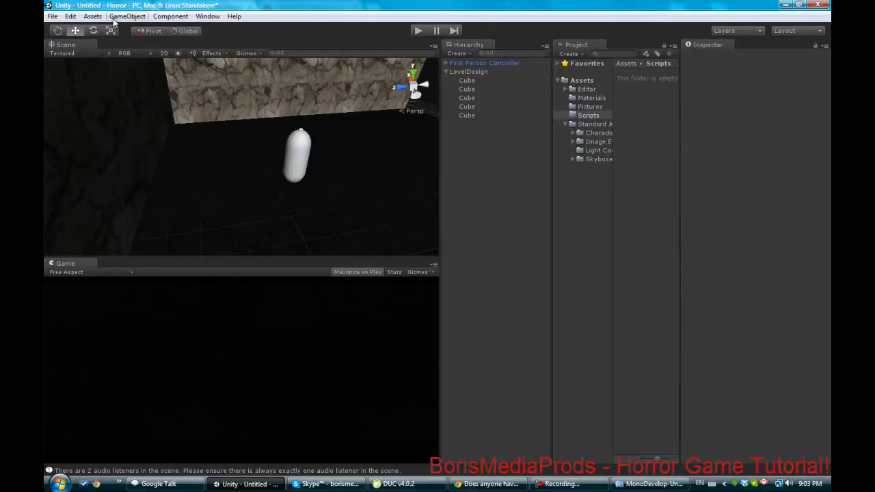
pyautogui.click(127, 16)
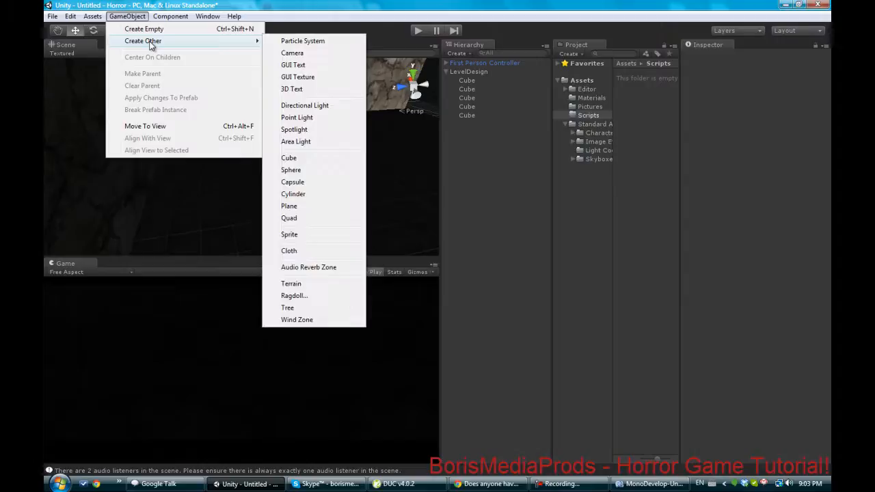
pyautogui.moveTo(290, 89)
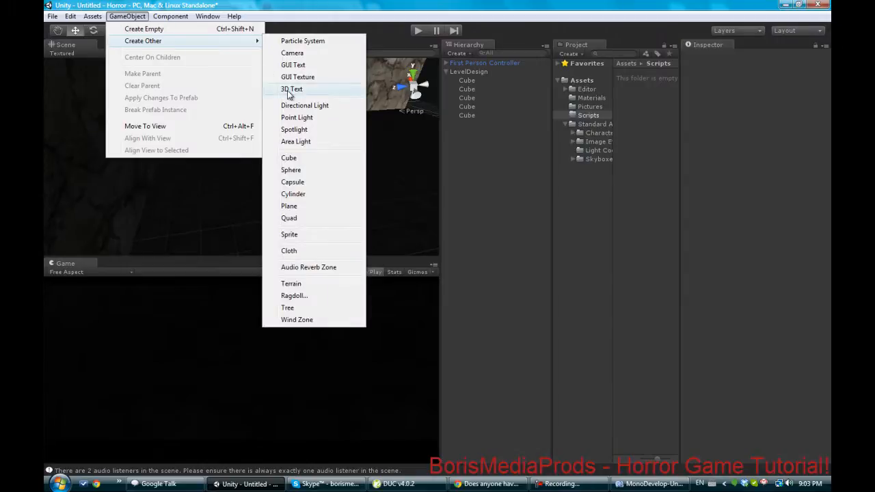
pyautogui.click(293, 129)
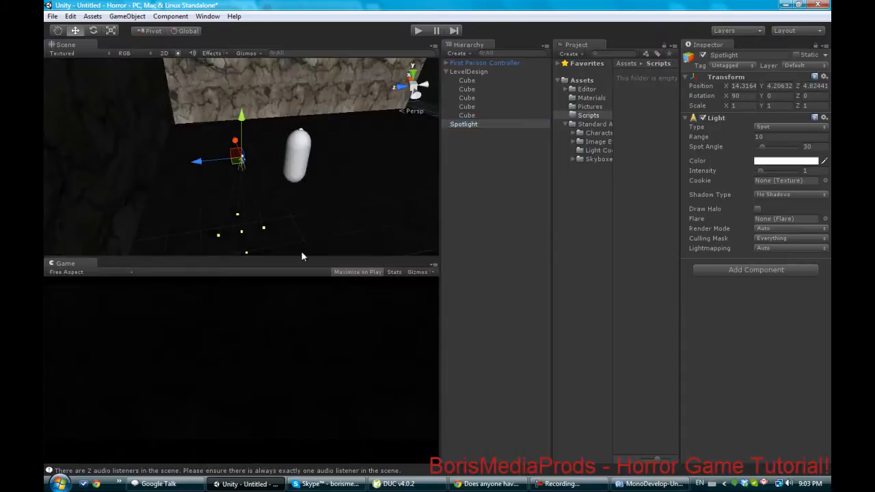
pyautogui.moveTo(209, 138)
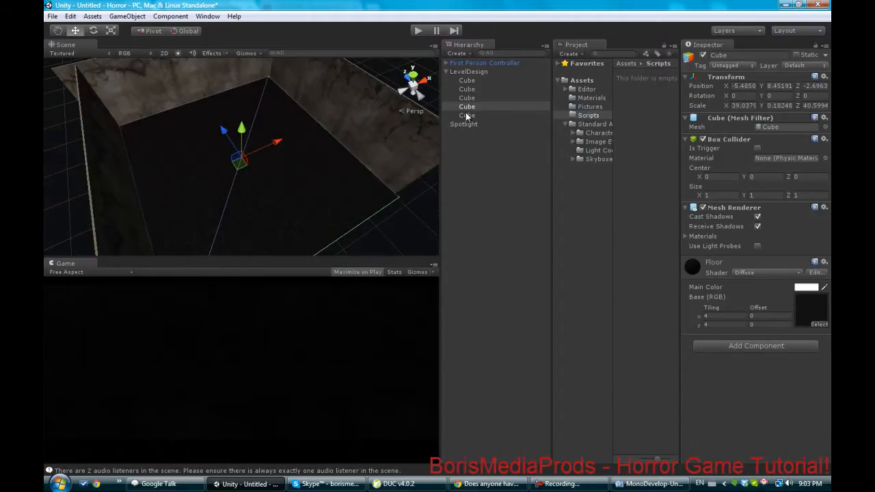
# Step: Select the Spotlight and drag it over to the First Person Controller
pyautogui.click(467, 107)
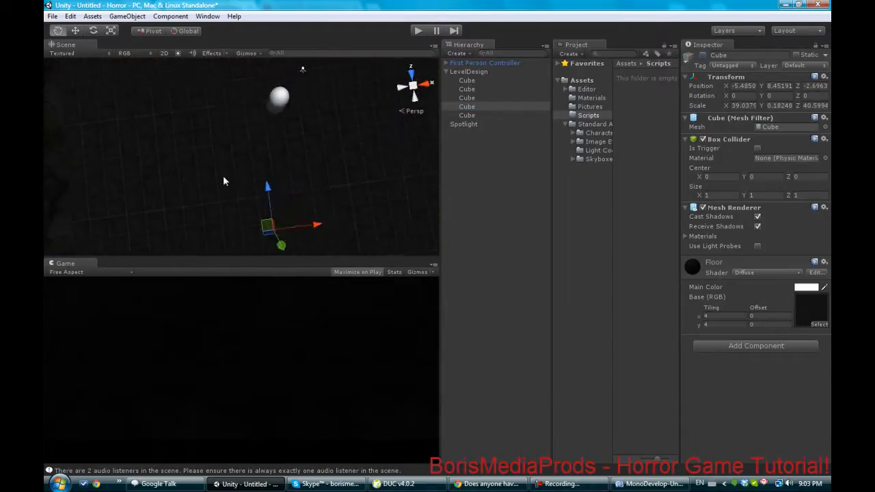
pyautogui.click(484, 62)
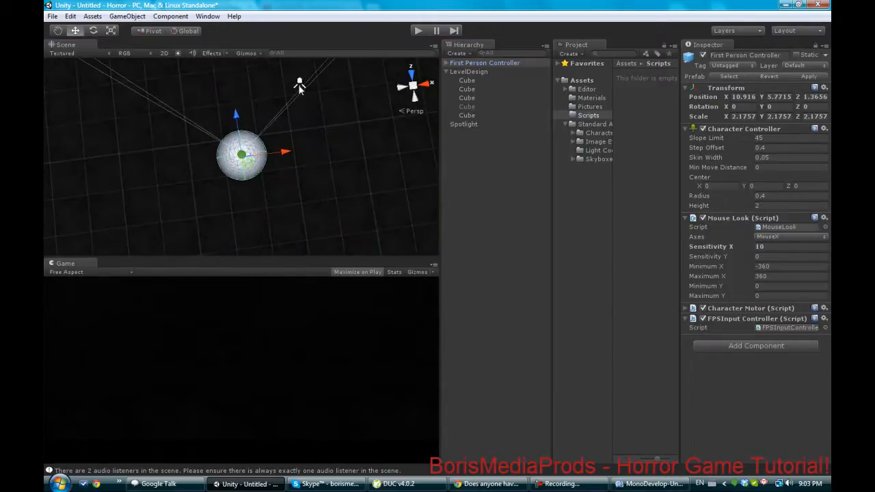
pyautogui.click(464, 123)
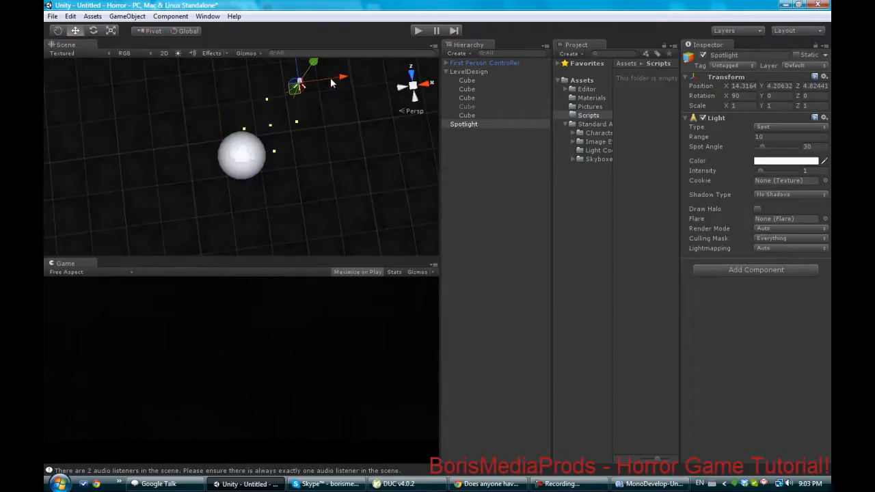
pyautogui.moveTo(342, 77); pyautogui.dragTo(281, 85)
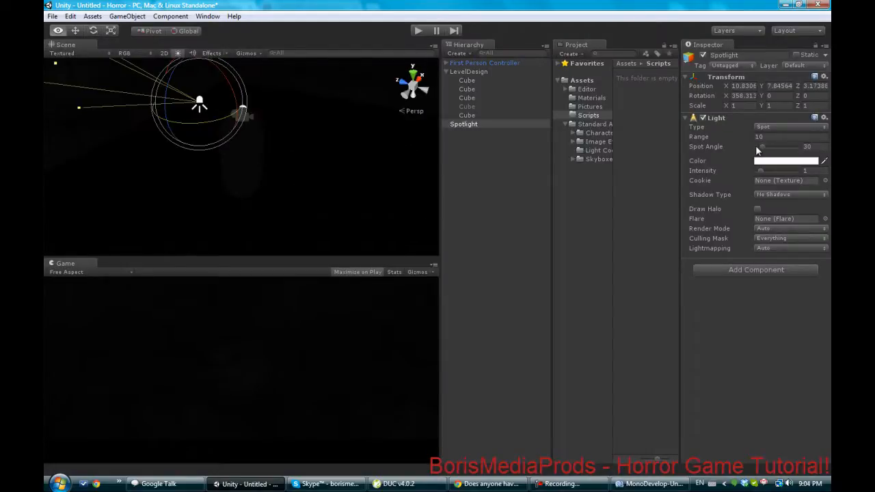
# Step: Widen the spot angle to about 39, tune range and intensity, and rename it Flashlight_source
pyautogui.moveTo(759, 147); pyautogui.dragTo(771, 147)
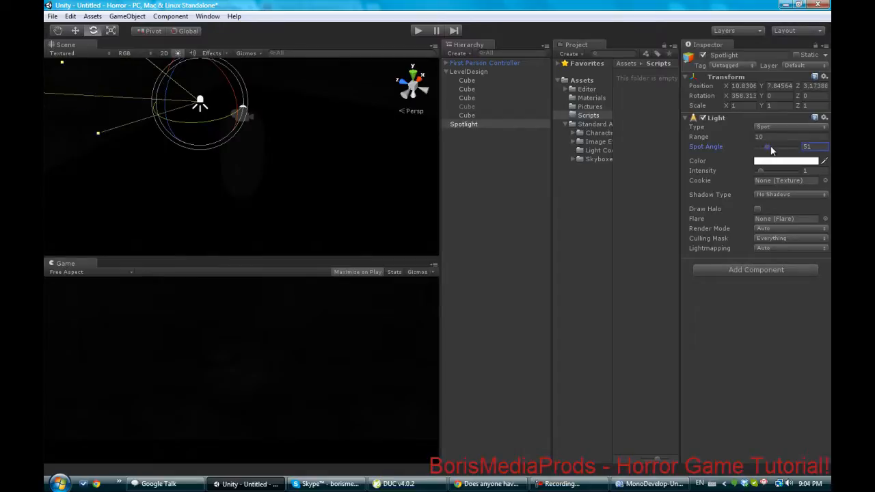
pyautogui.moveTo(772, 146); pyautogui.dragTo(820, 146)
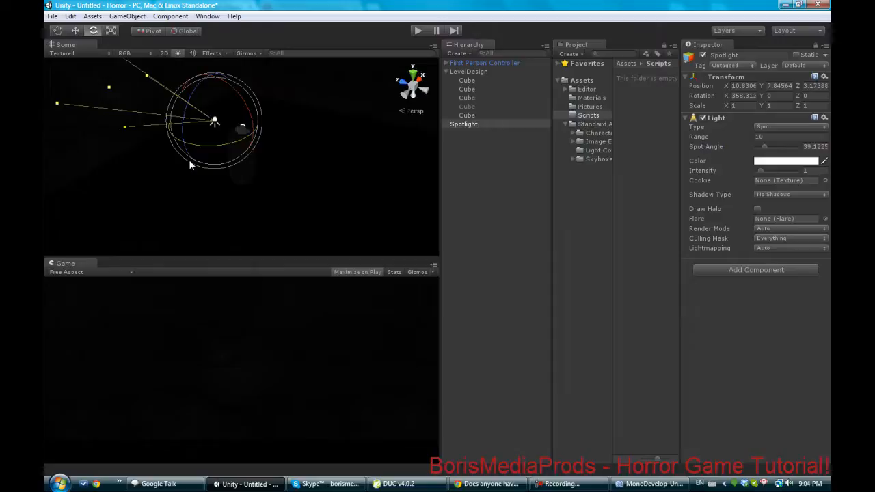
pyautogui.moveTo(212, 219)
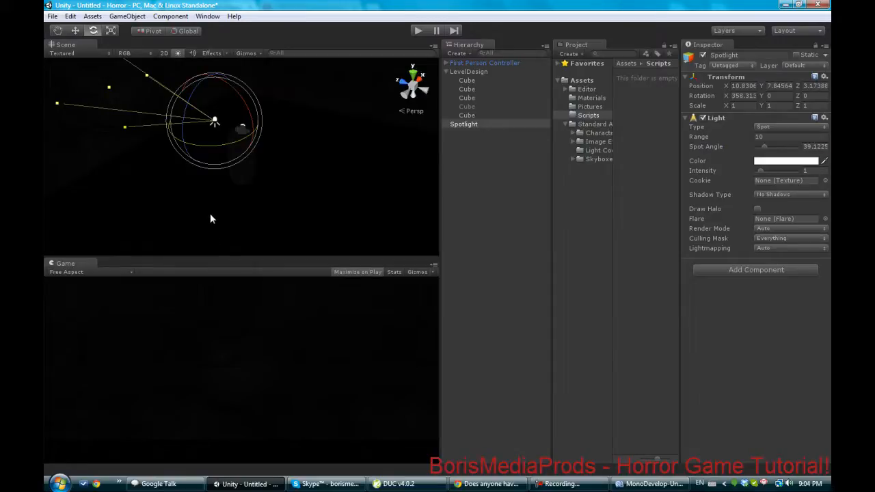
pyautogui.moveTo(191, 250)
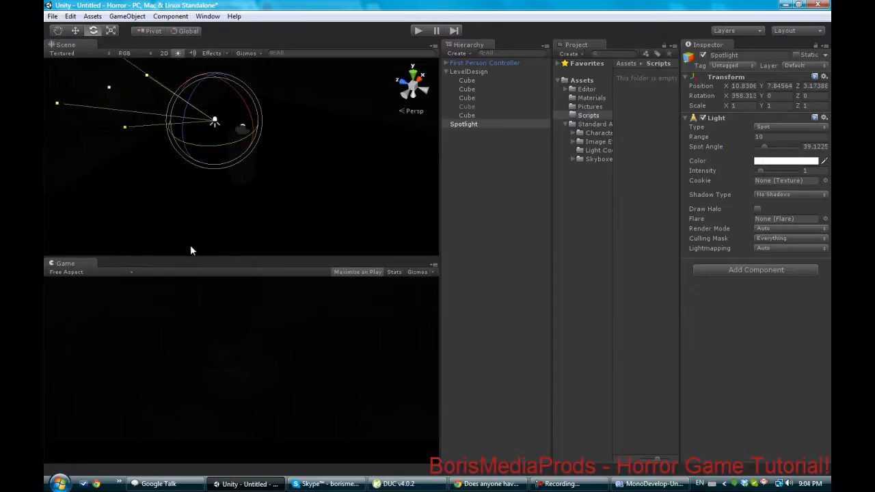
pyautogui.click(790, 170)
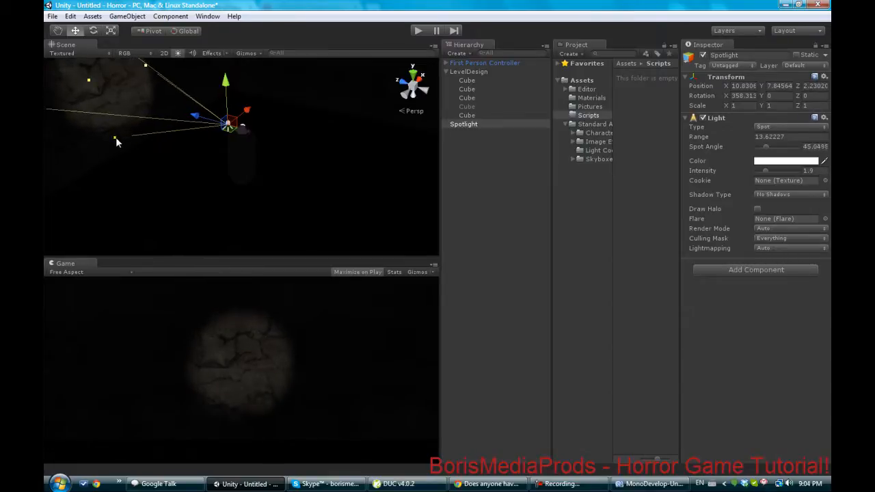
pyautogui.click(464, 124)
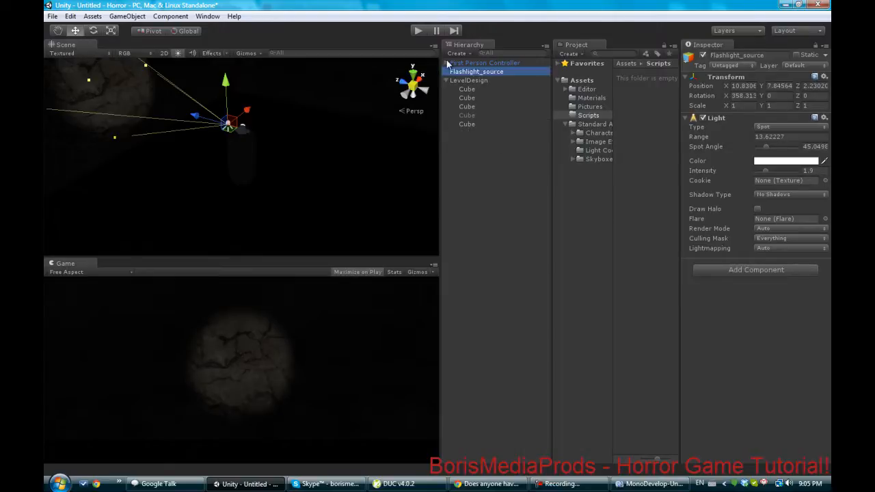
# Step: Run the scene in the maximized Game view to test Flashlight_source
pyautogui.click(446, 63)
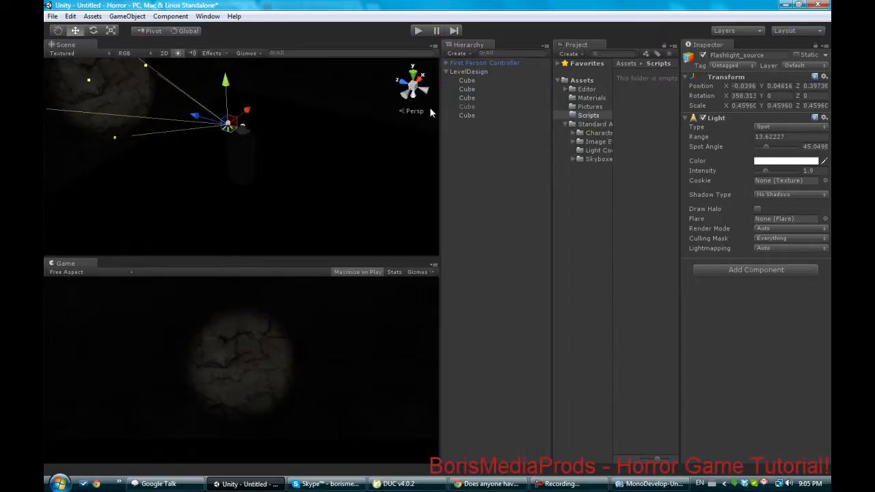
pyautogui.moveTo(395, 152)
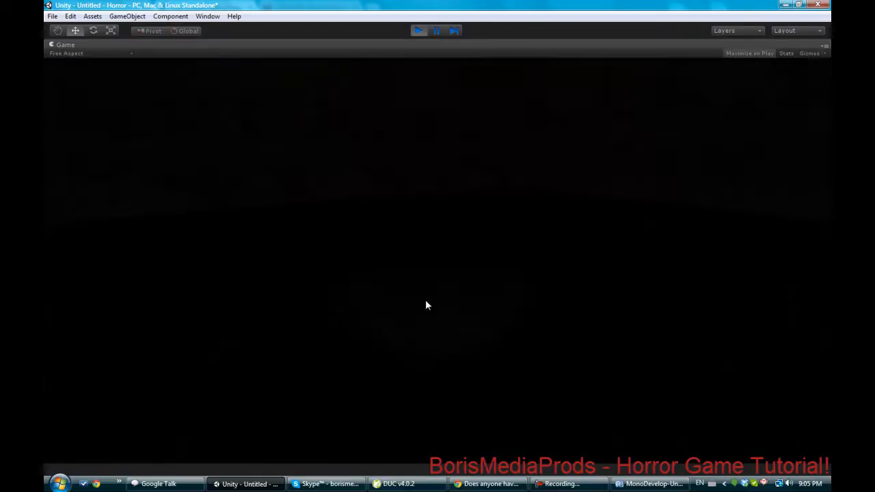
# Step: Look around the running game to see the beam on the walls, then stop Play
pyautogui.click(418, 31)
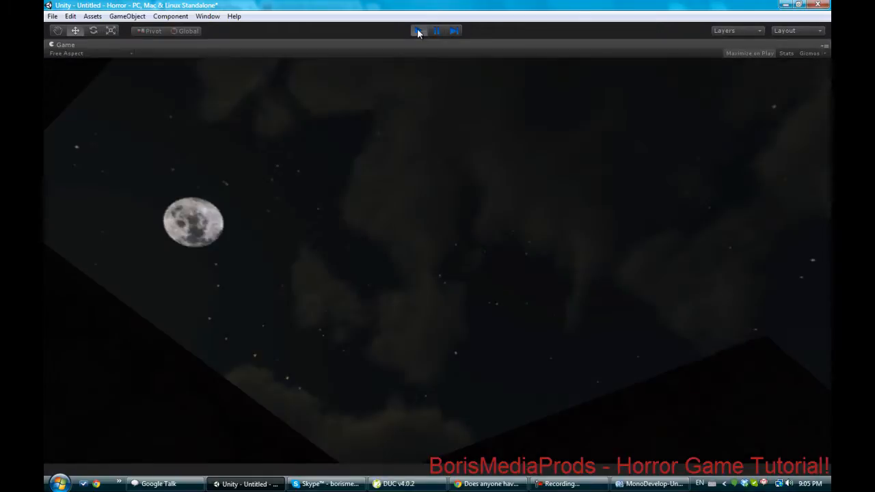
pyautogui.click(418, 30)
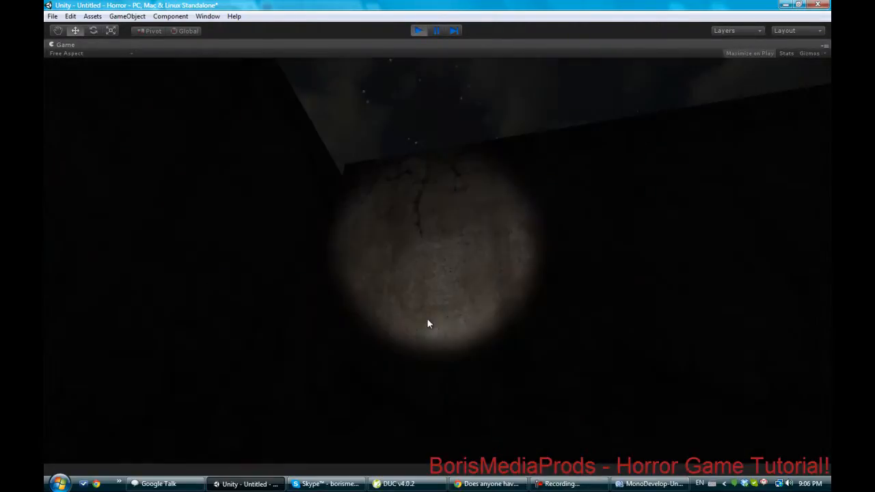
pyautogui.click(417, 30)
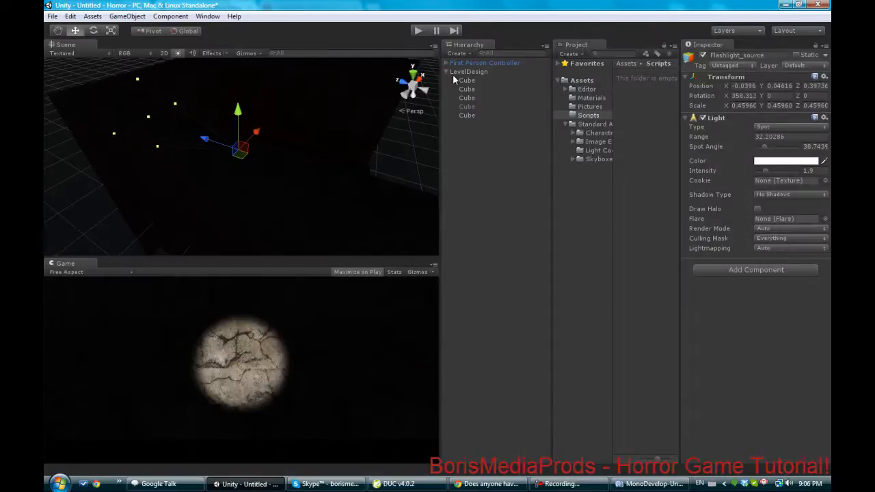
# Step: Deselect Flashlight_source and fold up the LevelDesign group in the Hierarchy
pyautogui.click(467, 80)
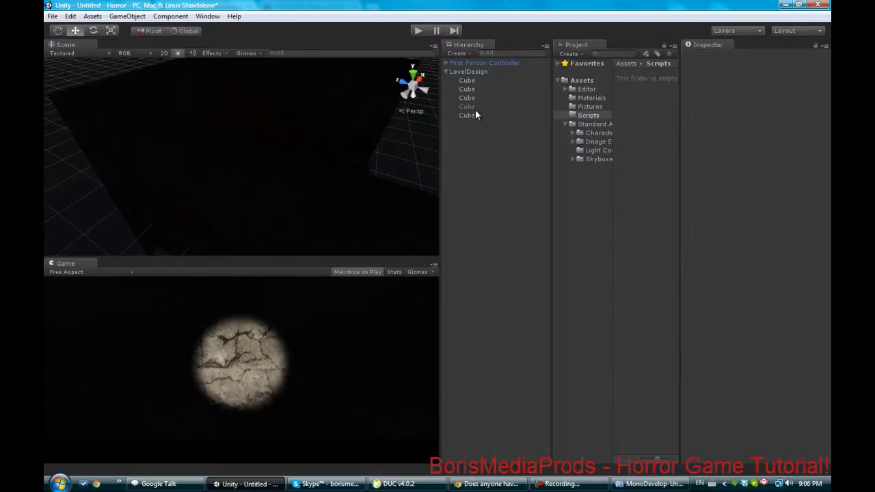
pyautogui.click(467, 106)
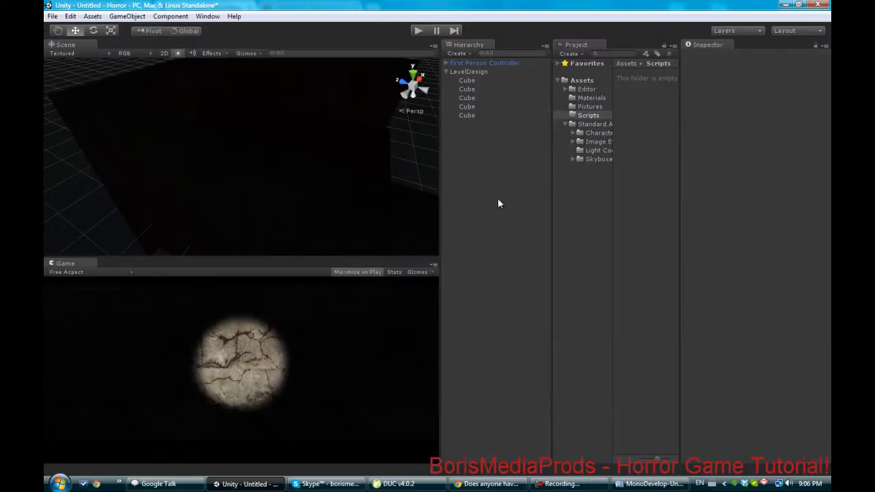
pyautogui.click(469, 71)
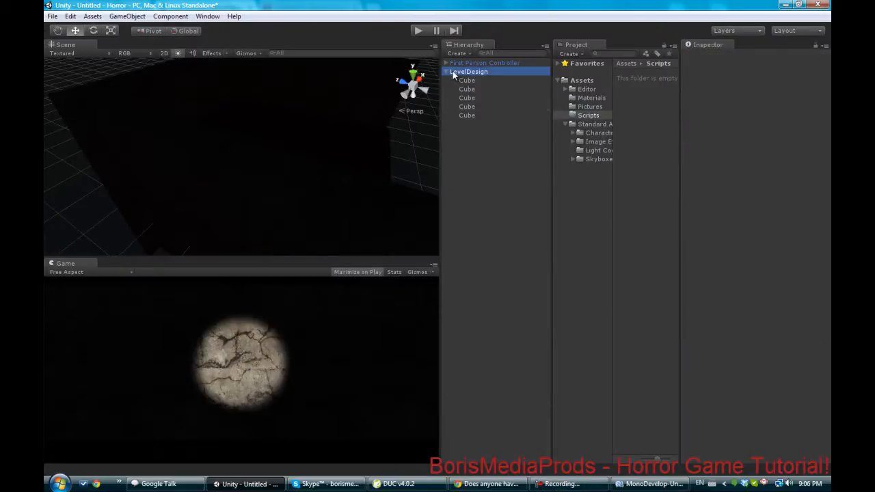
pyautogui.click(468, 71)
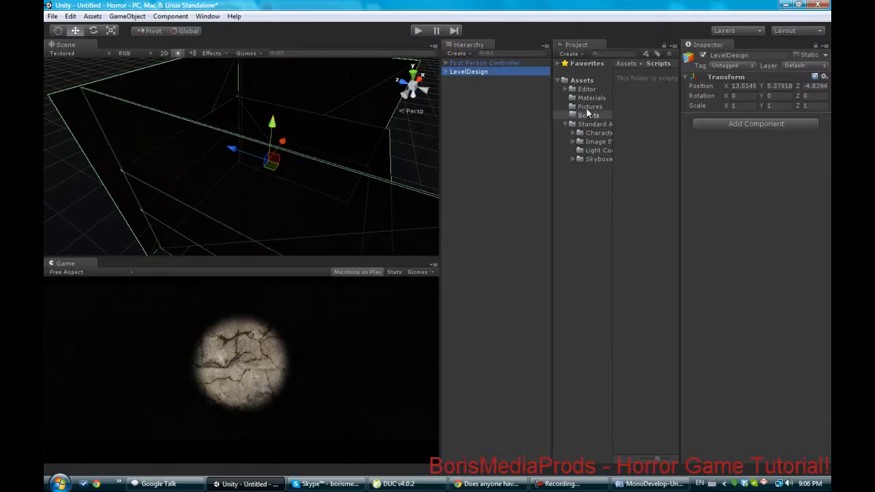
pyautogui.click(589, 114)
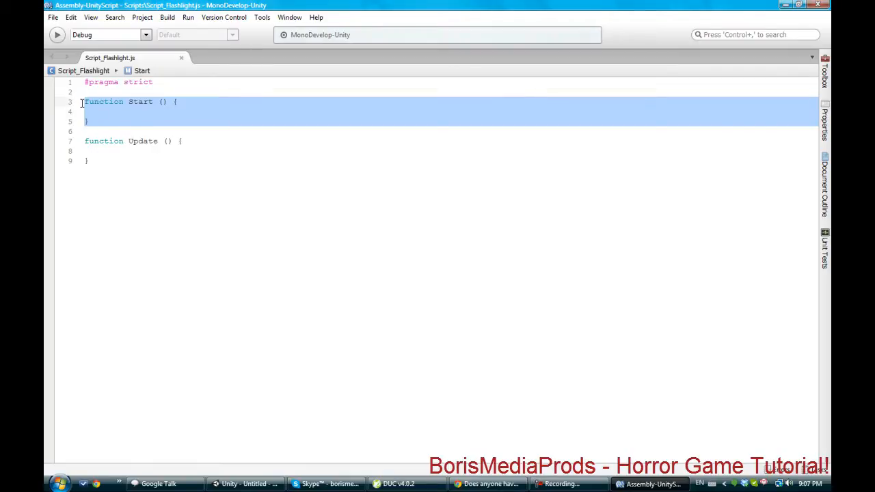
# Step: Add light.enabled = false; to the Start function
pyautogui.click(112, 111)
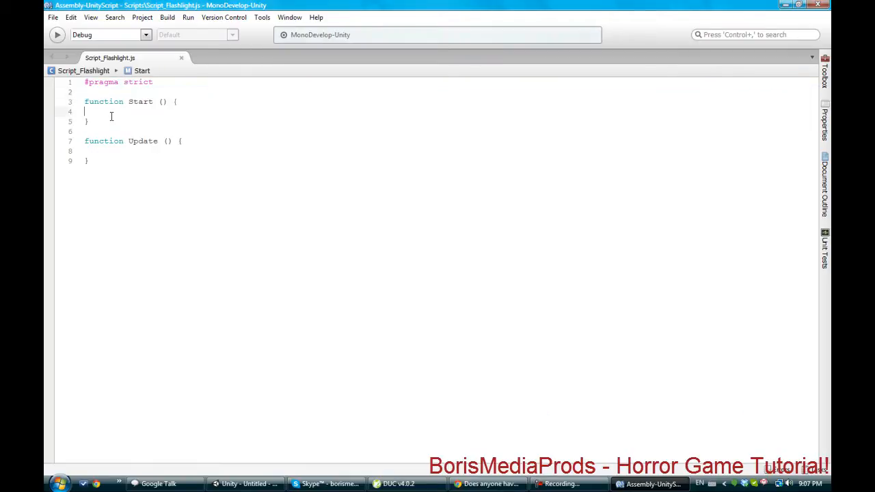
pyautogui.write('light')
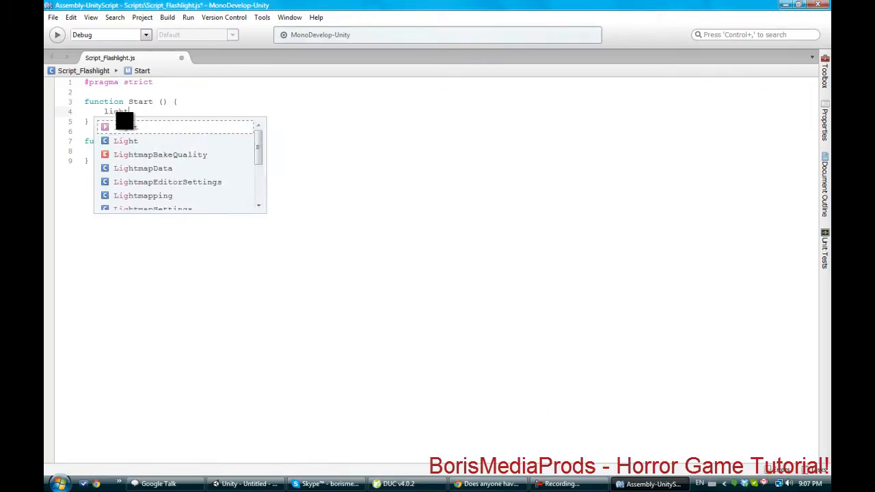
pyautogui.write('.enabled =')
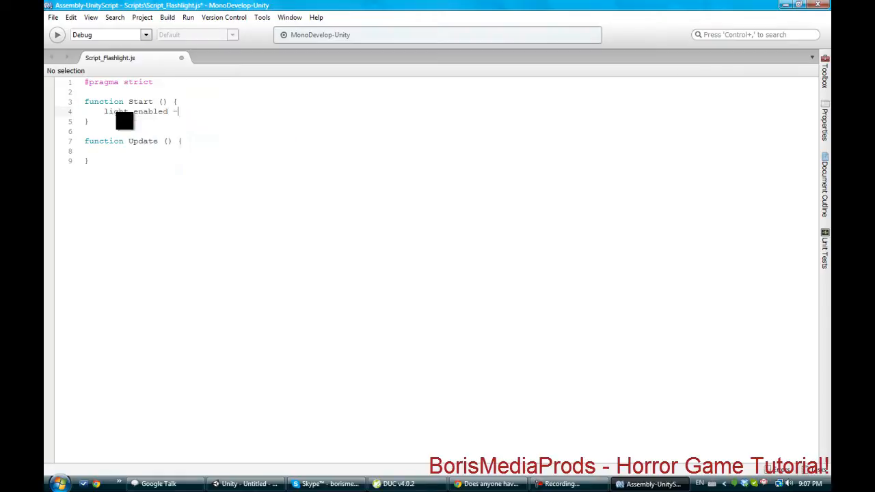
pyautogui.write('f')
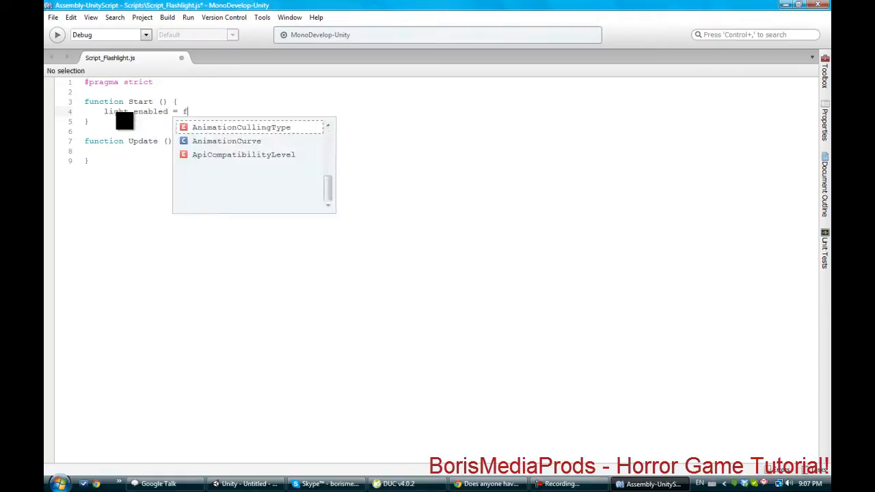
pyautogui.write('alse;')
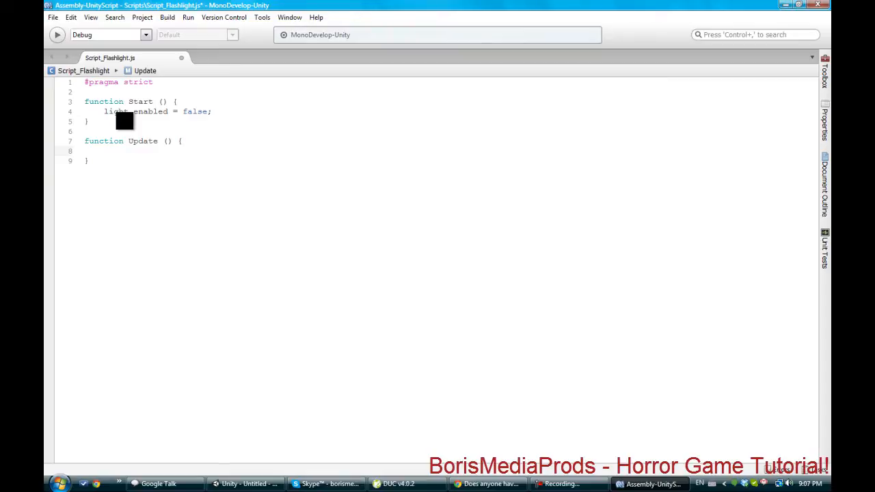
# Step: In Update, add the Input.GetMouseButtonDown(0) check and begin an inner if on light.enabled
pyautogui.click(104, 150)
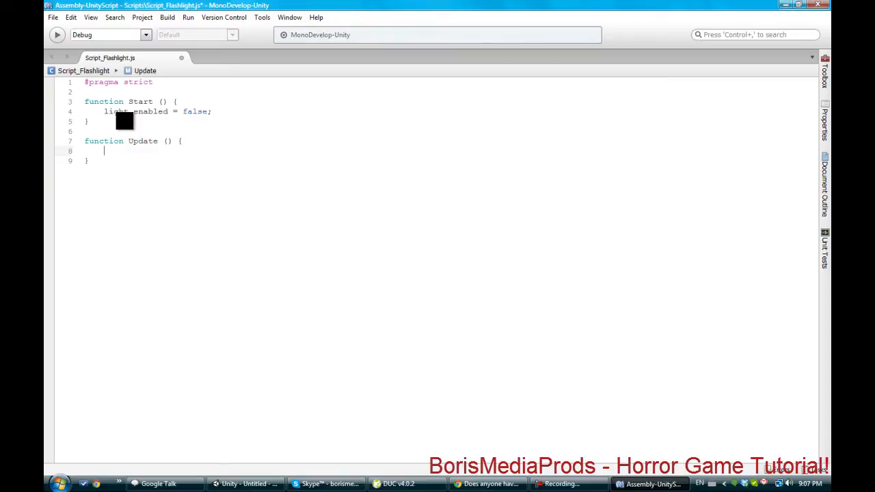
pyautogui.write('if')
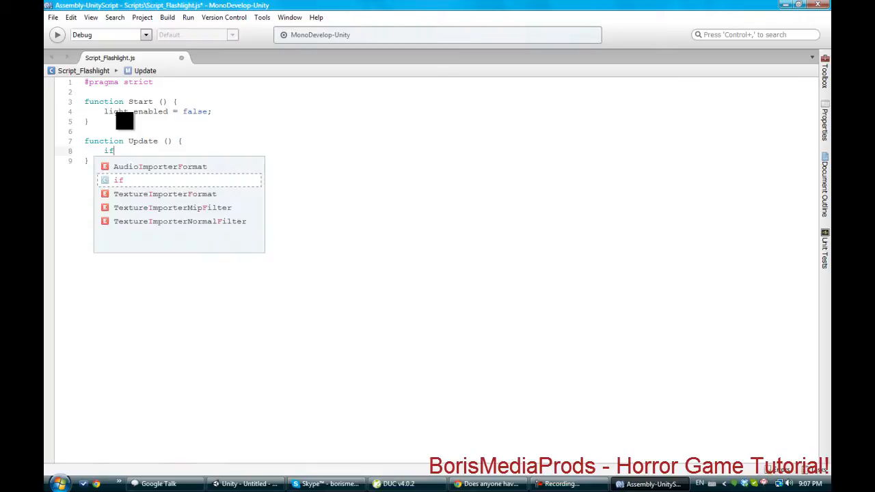
pyautogui.write('(Input.')
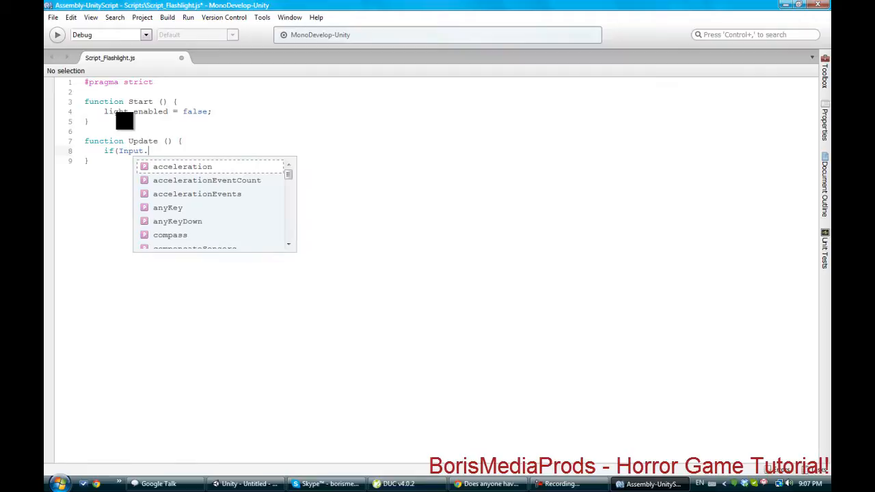
pyautogui.write('getM')
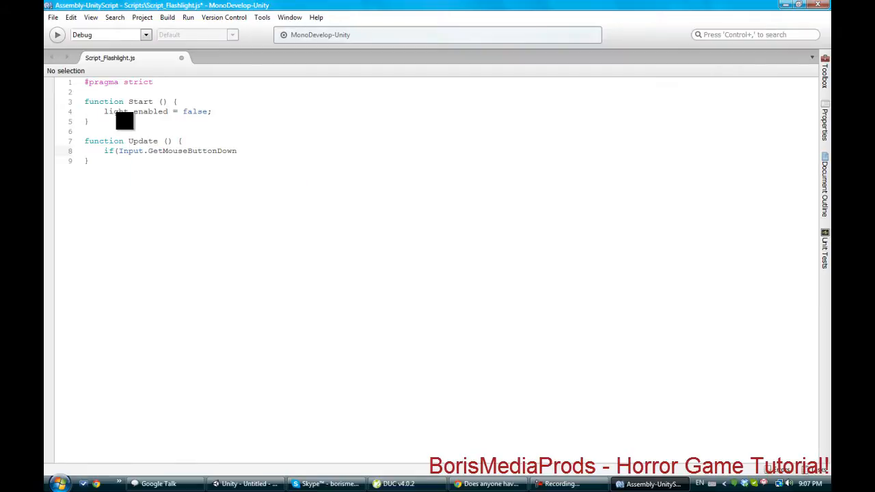
pyautogui.write('(')
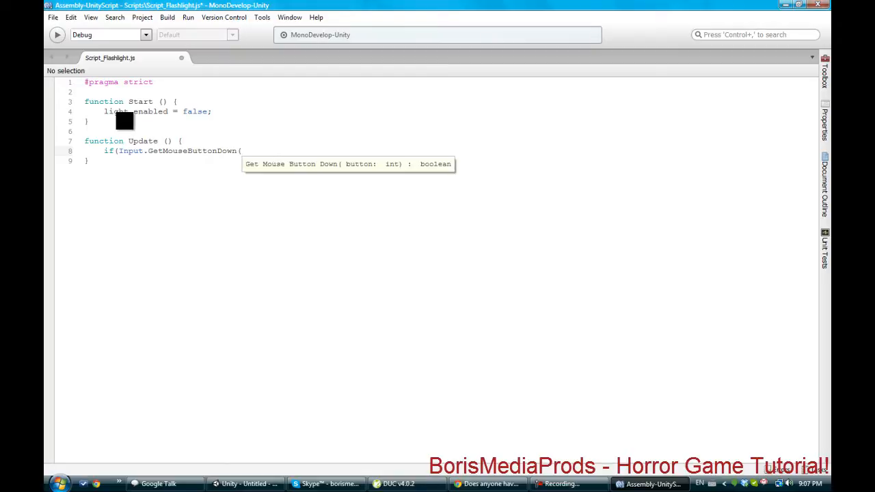
pyautogui.write('0))')
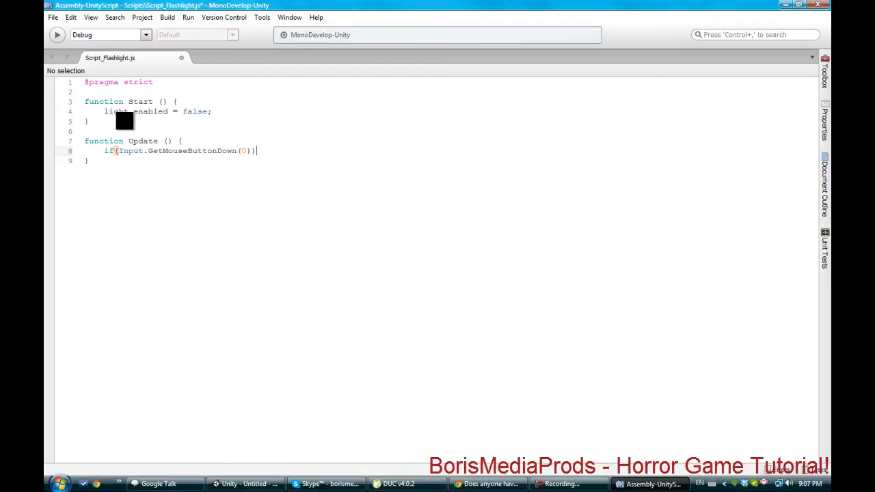
pyautogui.write('A')
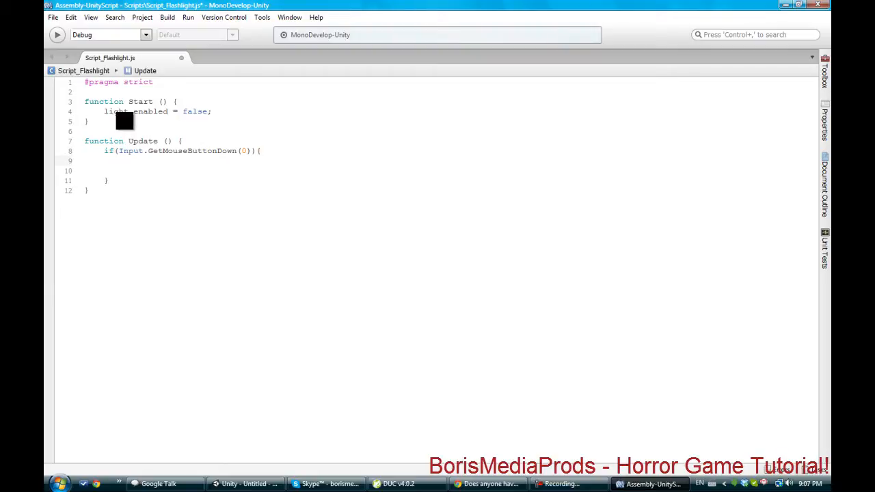
pyautogui.write('if')
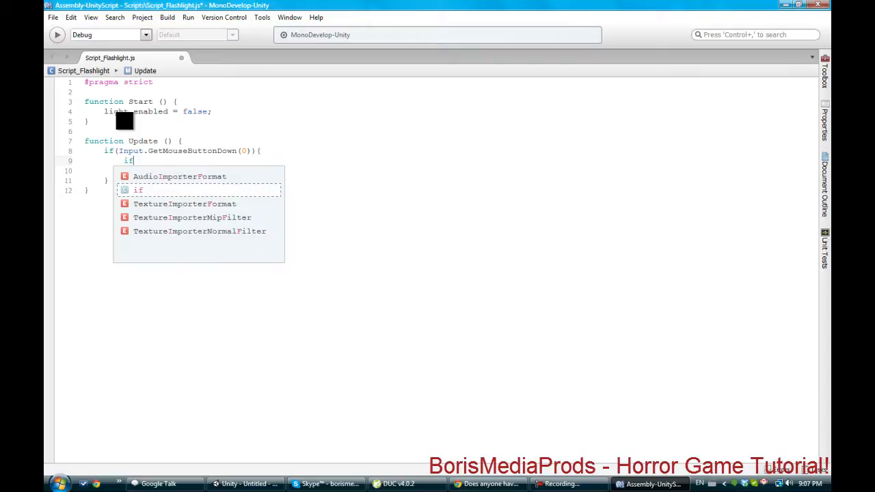
pyautogui.write('(f')
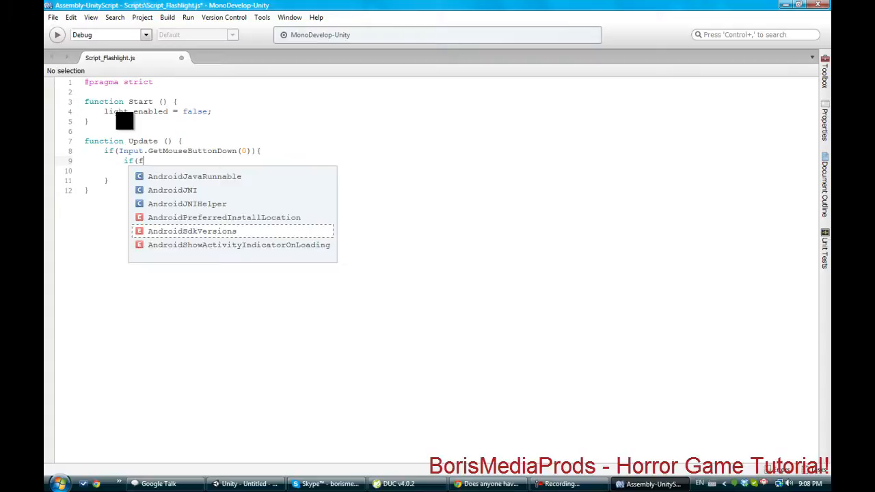
pyautogui.write('lashl')
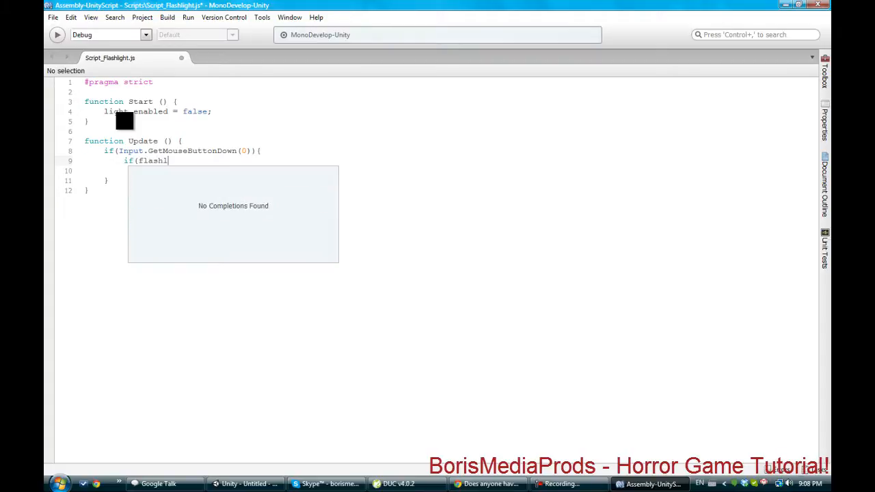
pyautogui.press('backspace')
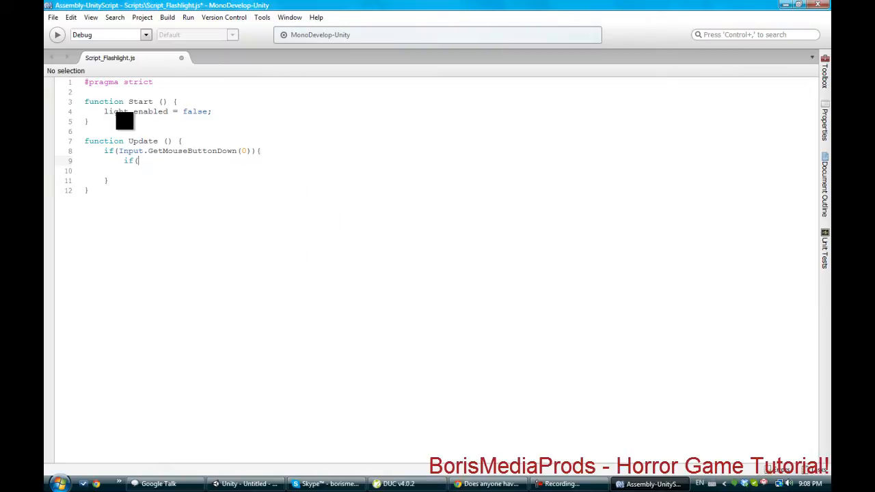
pyautogui.write('!light')
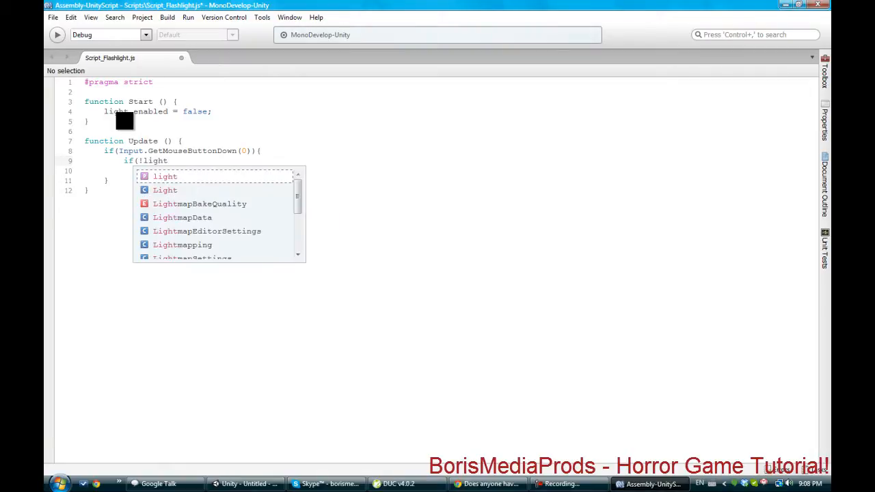
pyautogui.write('.enabled)')
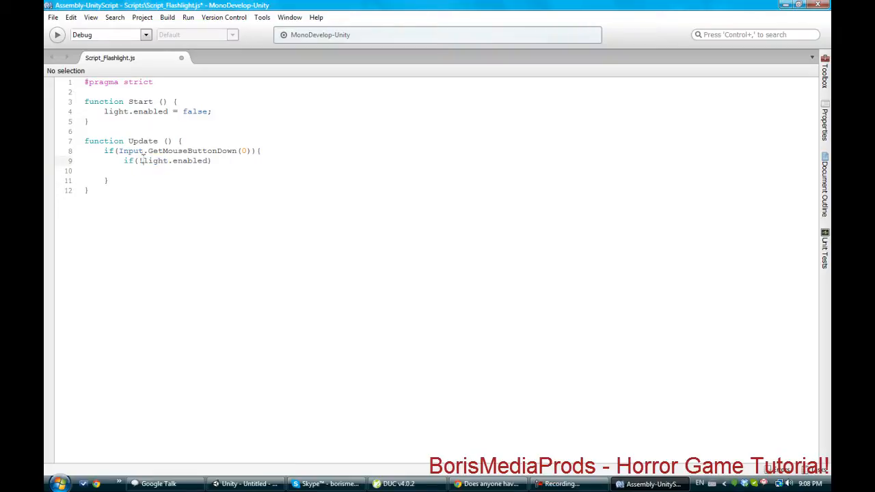
# Step: Negate the light.enabled condition and set light.enabled = true inside the if block
pyautogui.click(140, 160)
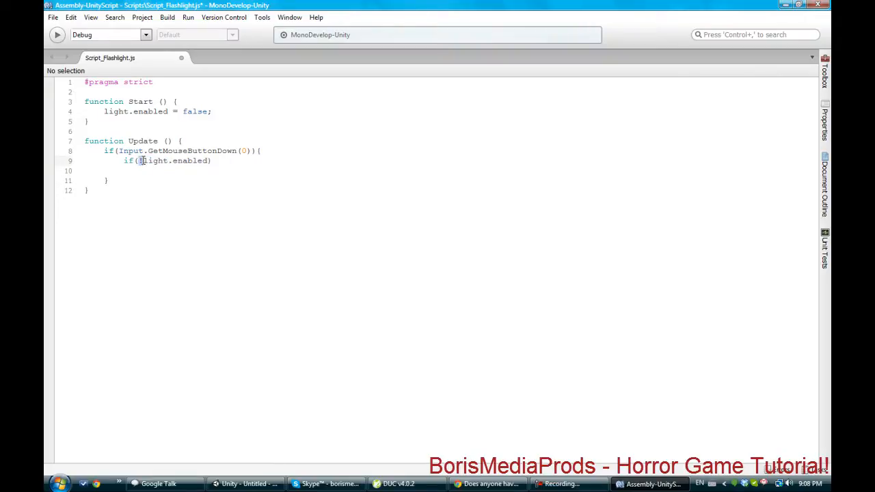
pyautogui.write('!')
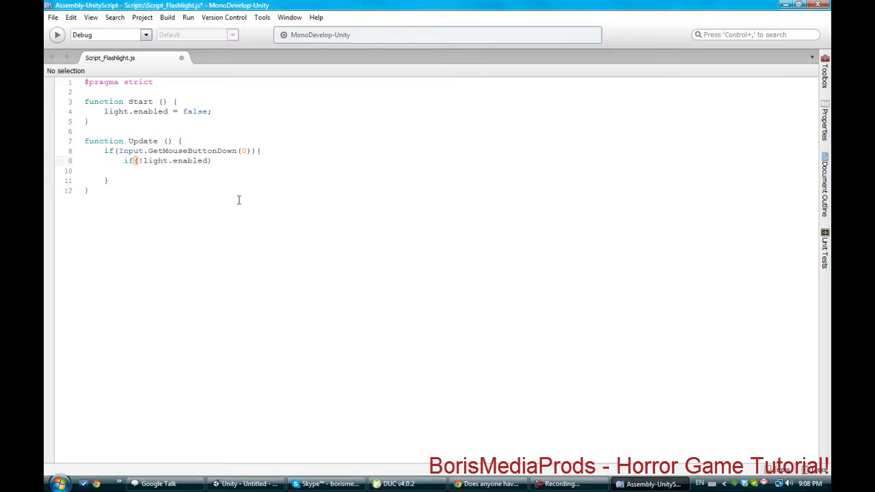
pyautogui.write('}')
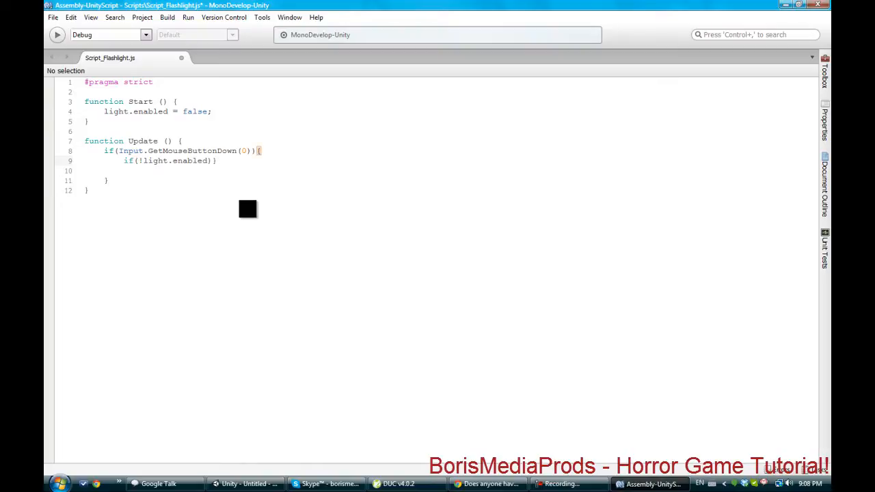
pyautogui.write('}')
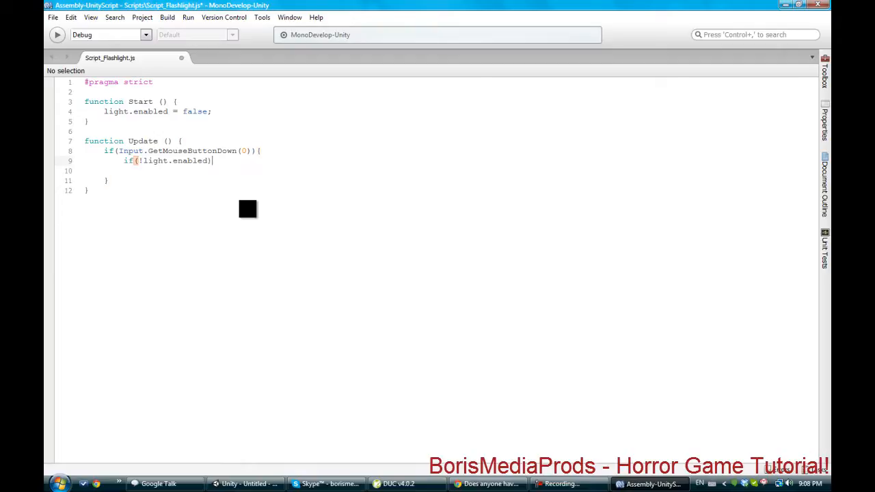
pyautogui.write('{')
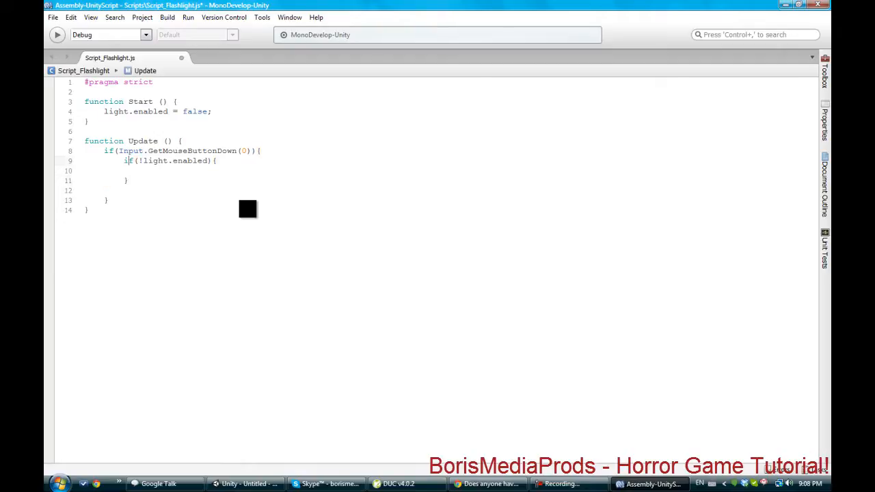
pyautogui.press('Return')
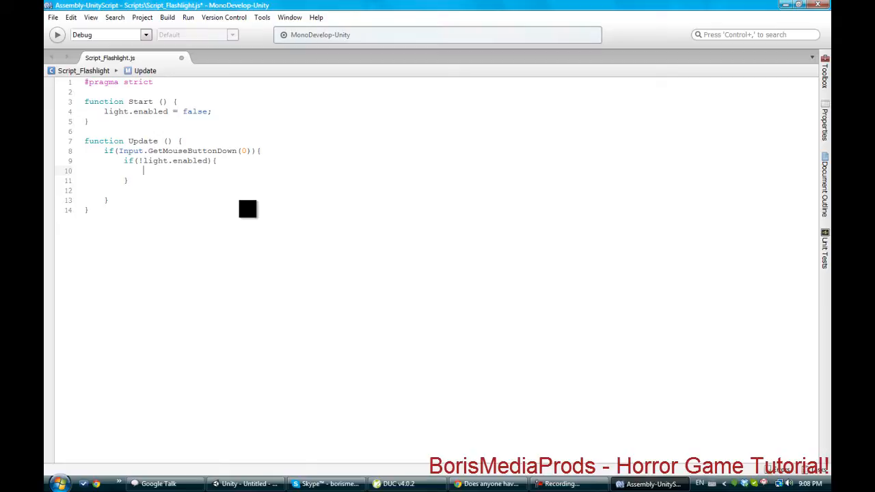
pyautogui.write('light')
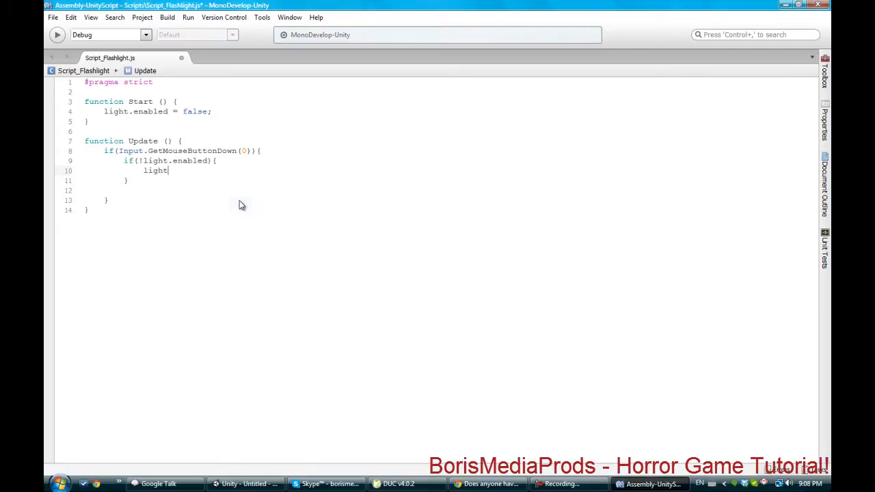
pyautogui.write('.enabled')
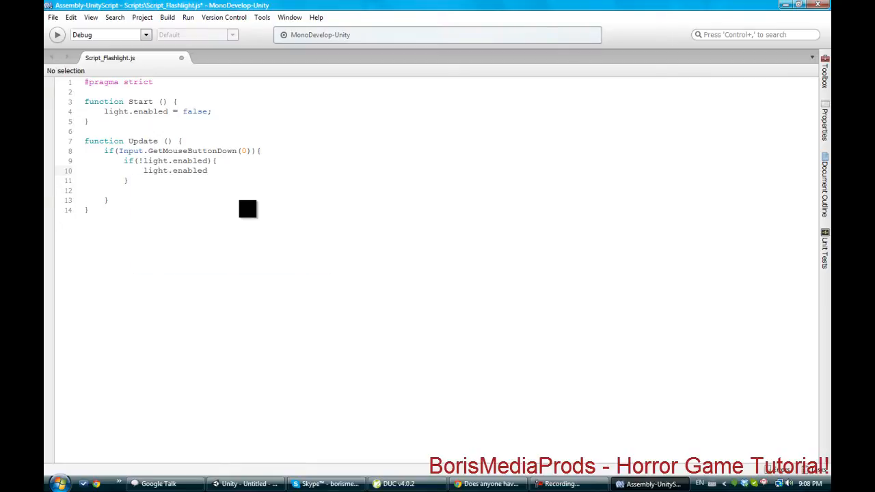
pyautogui.write('=')
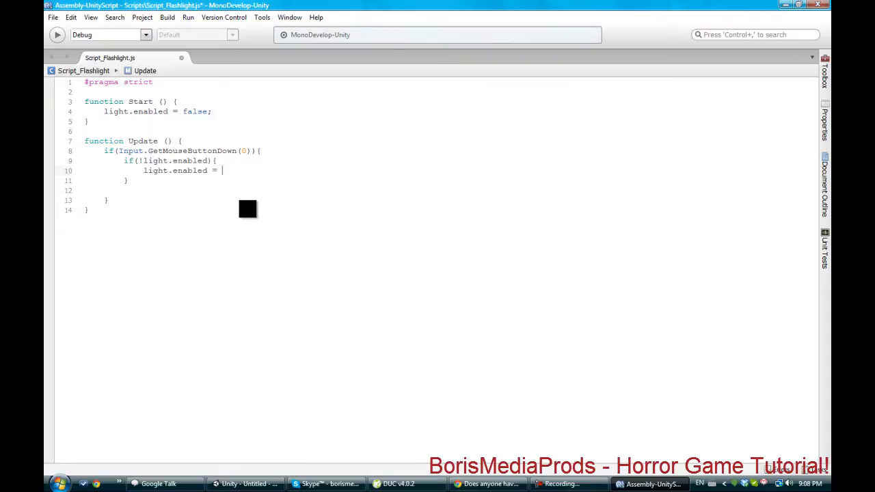
pyautogui.write('true;')
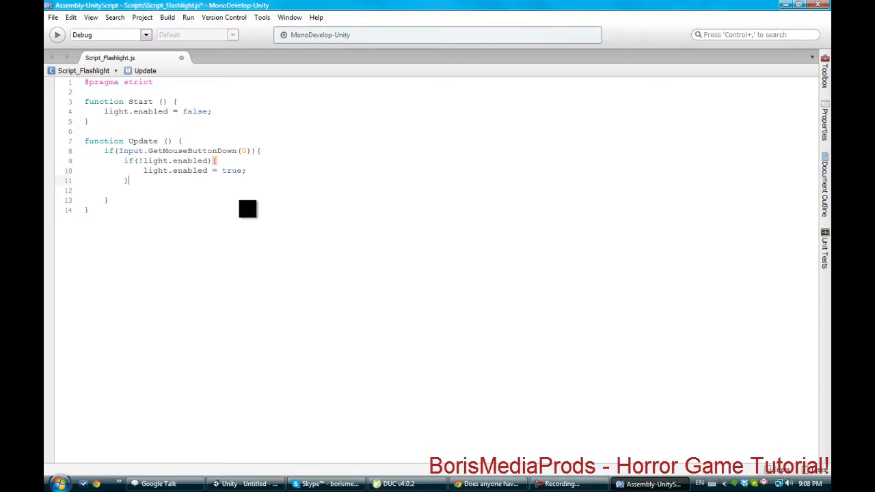
# Step: Add an else branch that also sets light.enabled = true;
pyautogui.write('else0')
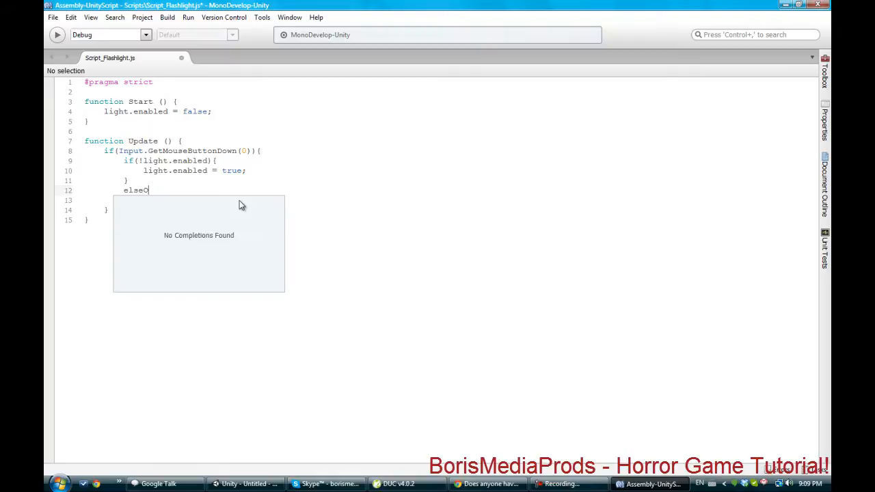
pyautogui.write('{')
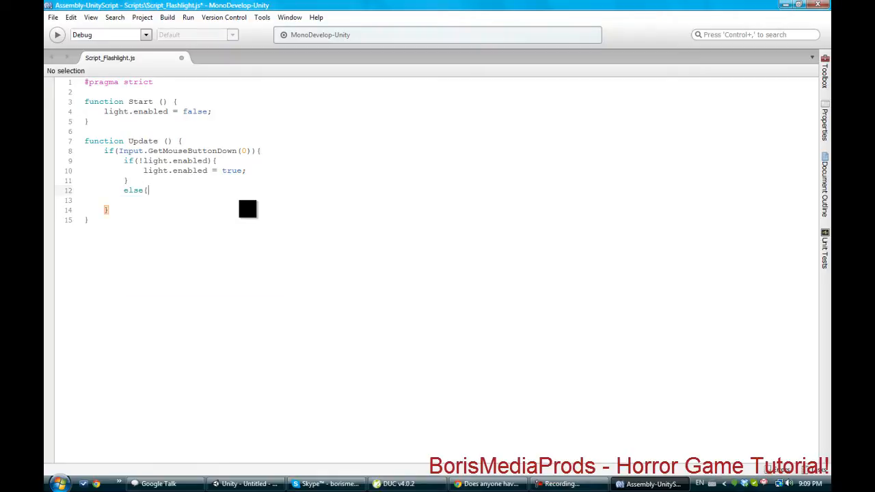
pyautogui.write('{')
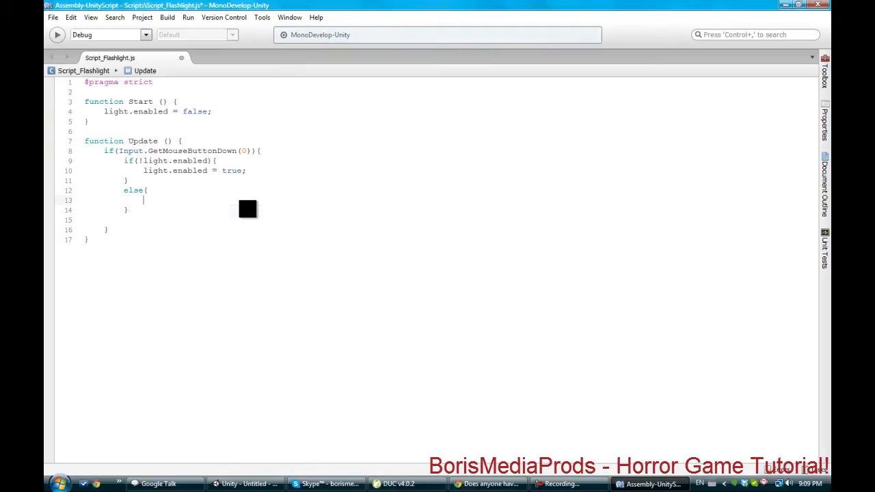
pyautogui.write('light.e')
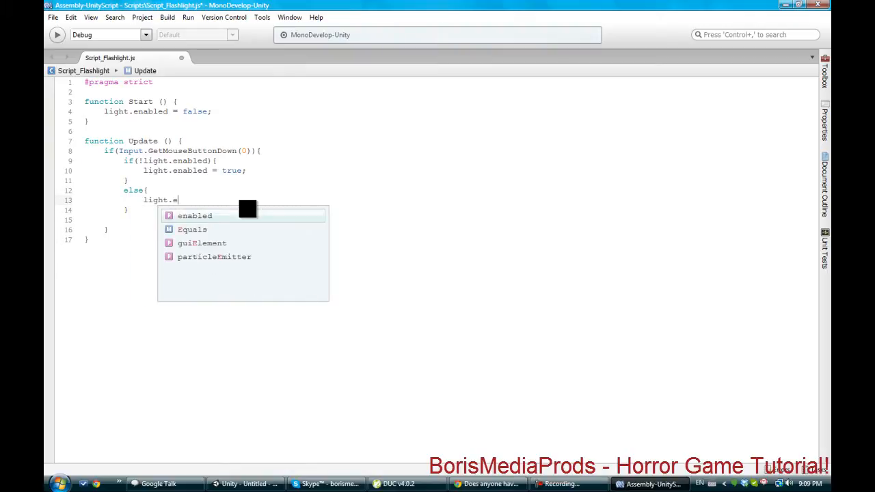
pyautogui.write('nabled = true;')
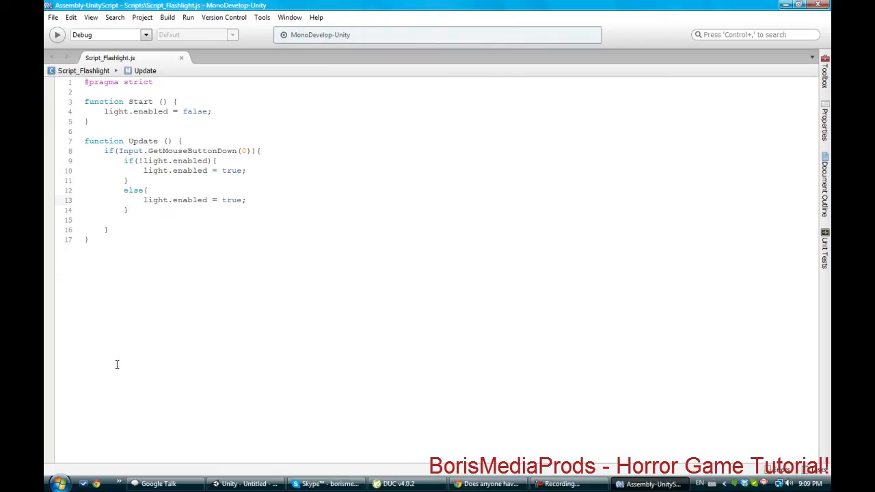
# Step: Save the script and select Flashlight_source to see its Script_Flashlight component
pyautogui.press('Backspace')
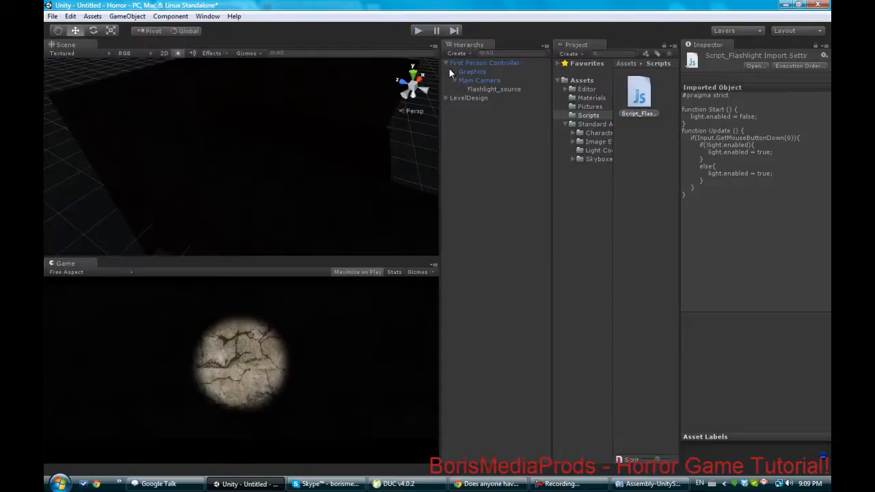
pyautogui.click(493, 89)
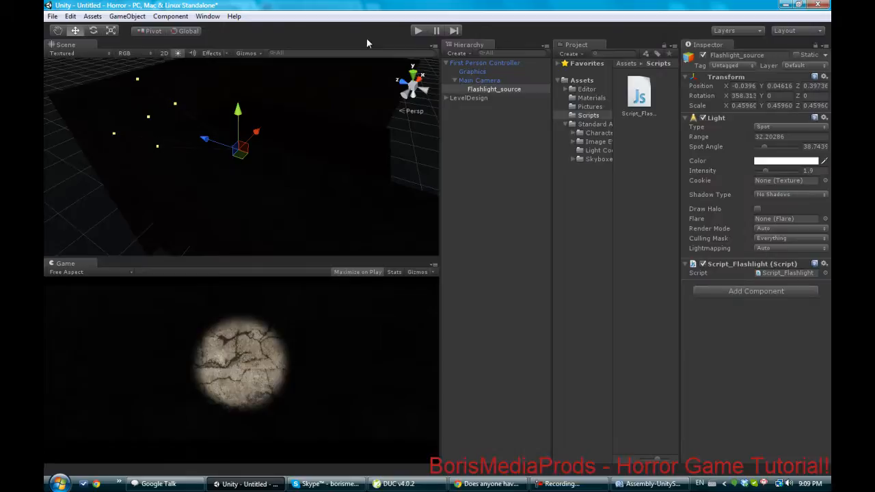
pyautogui.moveTo(277, 329)
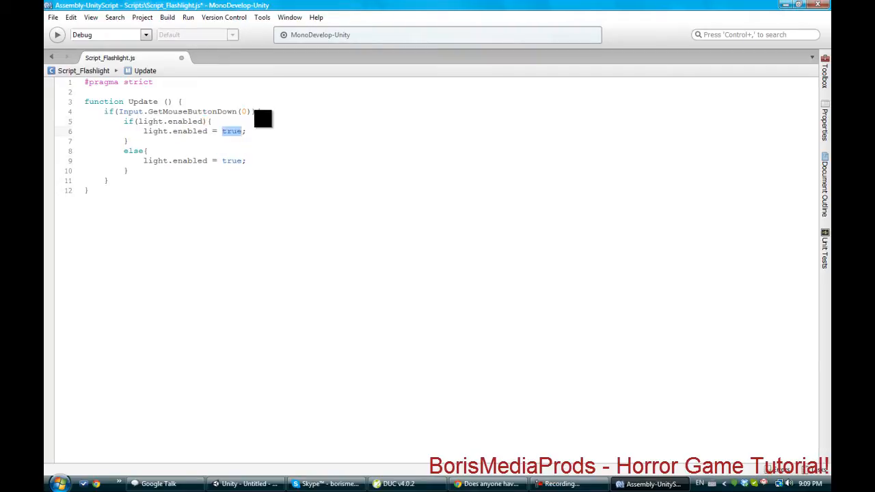
# Step: Set the if branch to false and the else branch to true, then return to Unity
pyautogui.write('false')
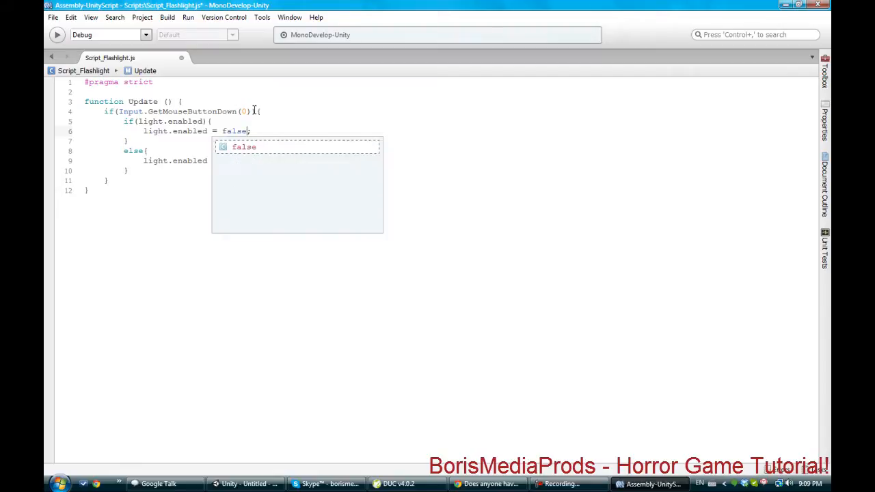
pyautogui.write('true;')
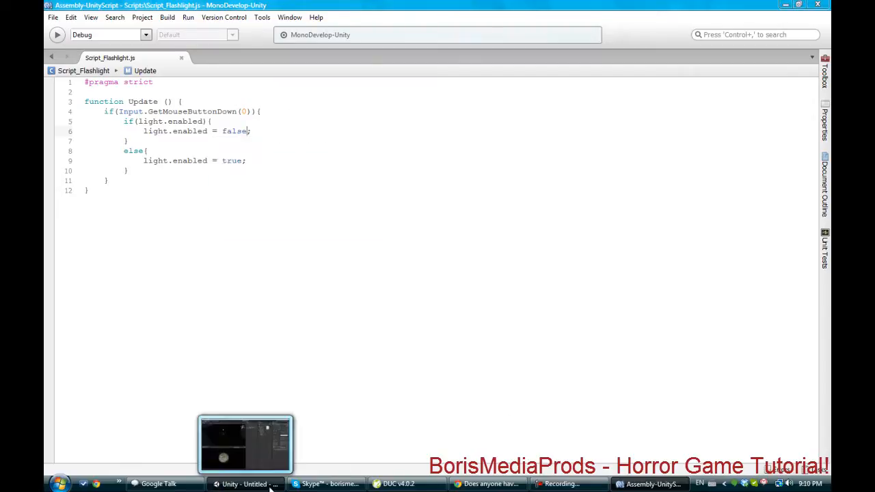
pyautogui.click(245, 484)
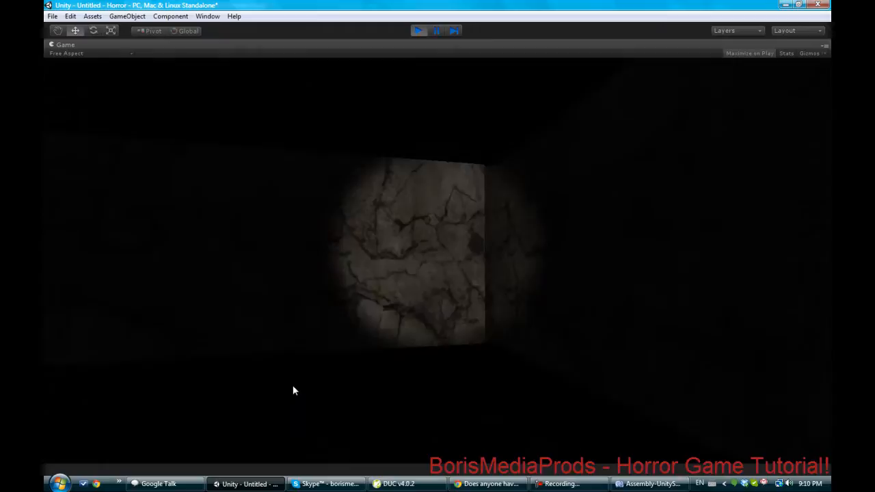
# Step: Test-play the scene, confirm a click turns the flashlight off, then stop and deselect
pyautogui.click(419, 31)
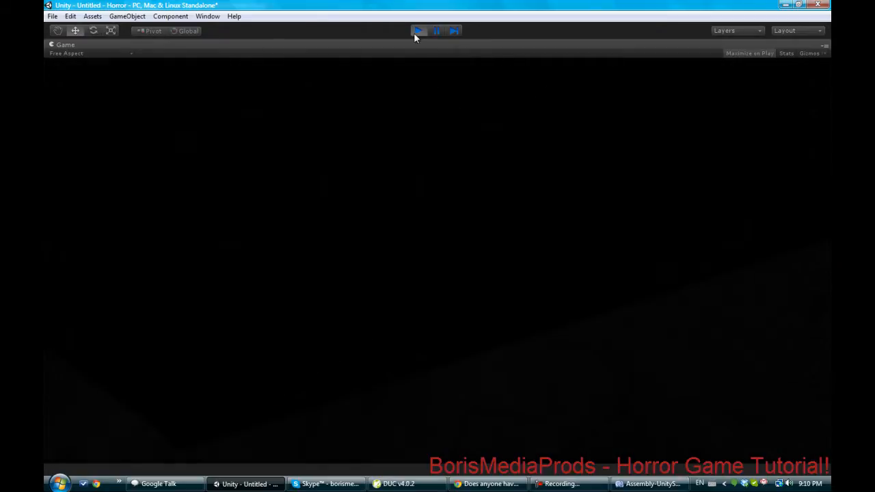
pyautogui.click(417, 30)
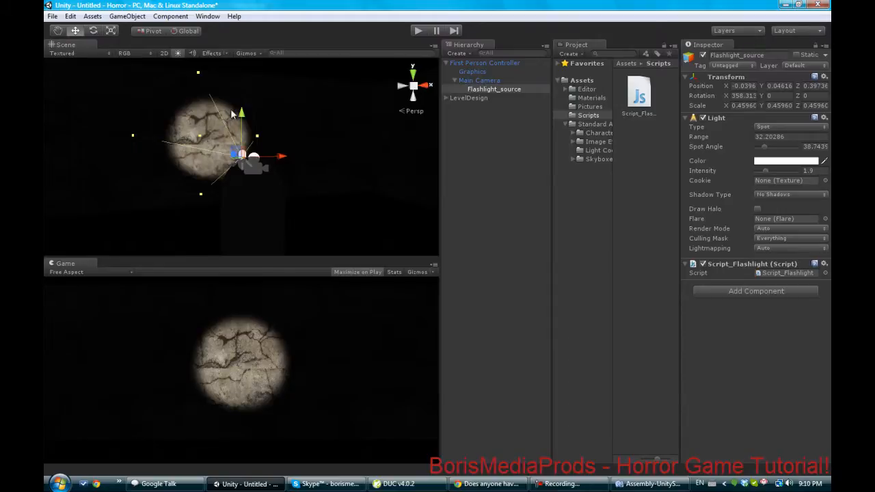
pyautogui.moveTo(214, 55)
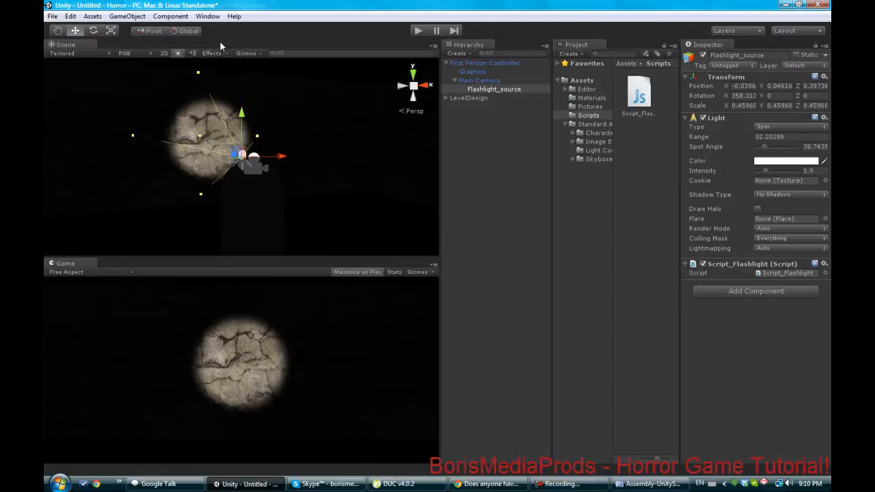
pyautogui.moveTo(234, 45)
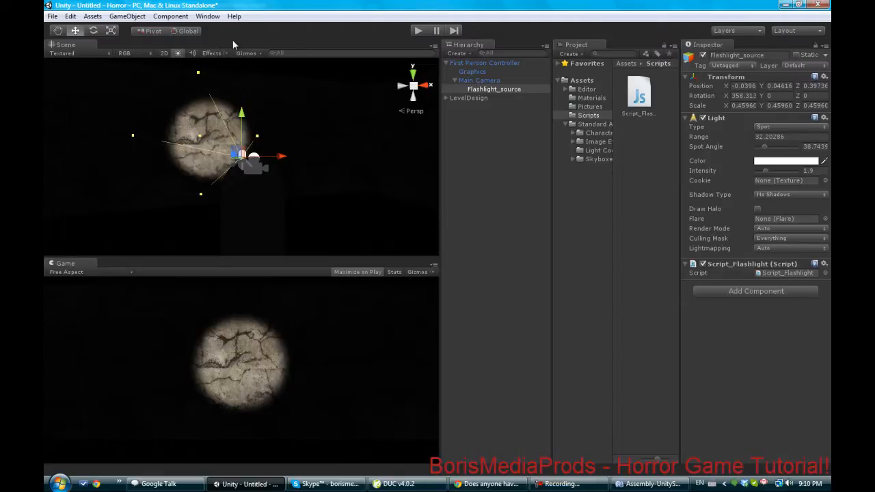
pyautogui.click(649, 484)
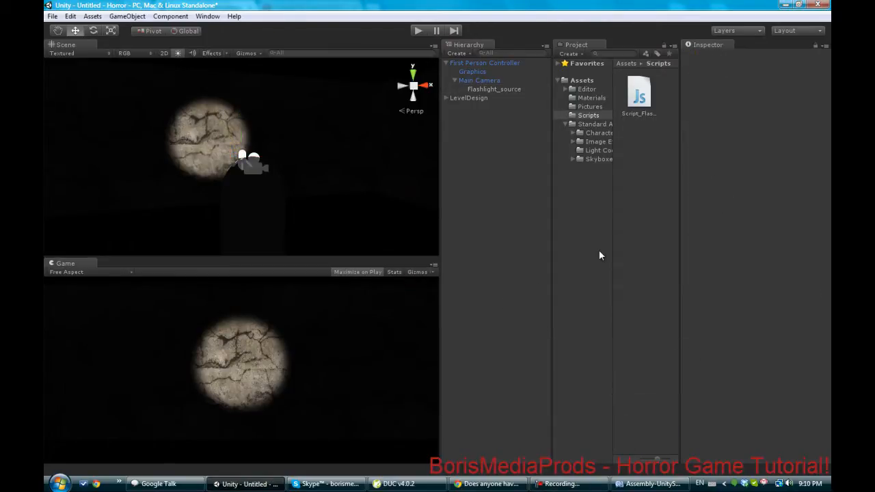
pyautogui.click(588, 115)
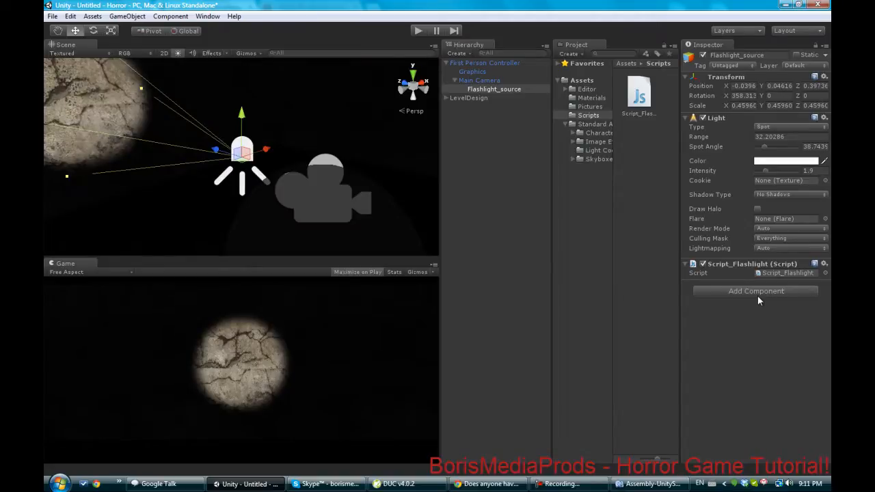
# Step: Add an Animation component to Flashlight_source and create an empty Animations folder
pyautogui.click(756, 290)
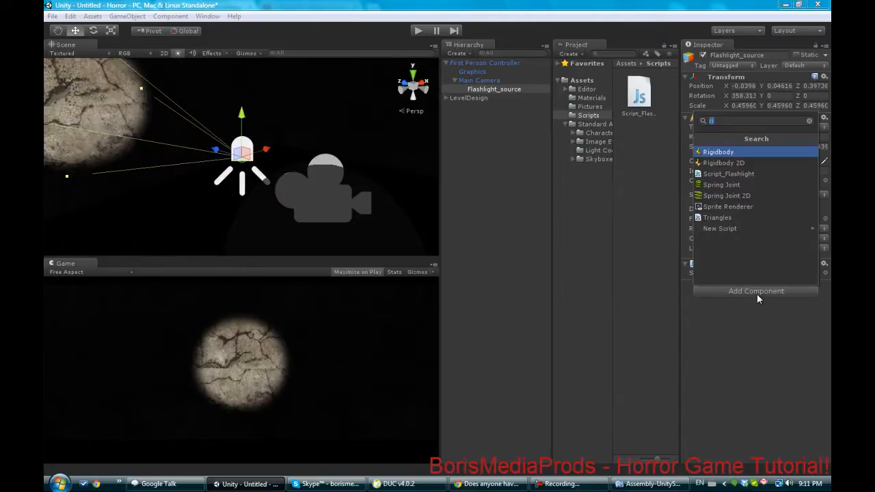
pyautogui.click(810, 121)
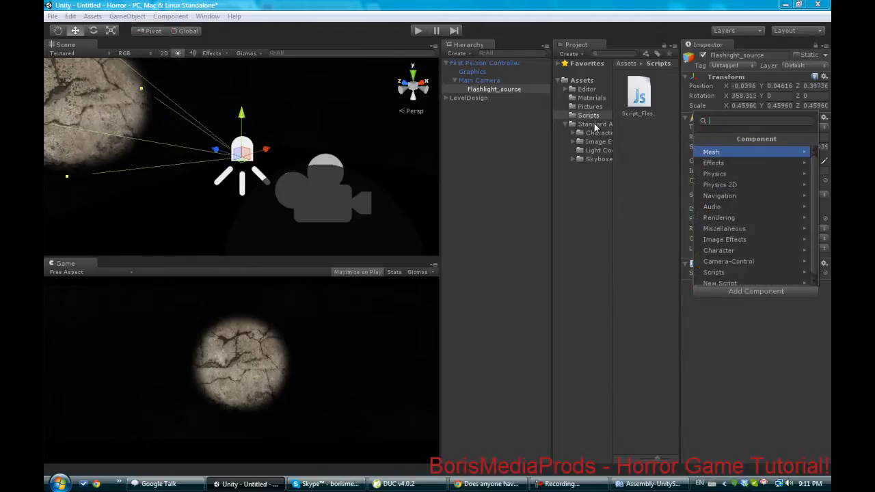
pyautogui.write('ani')
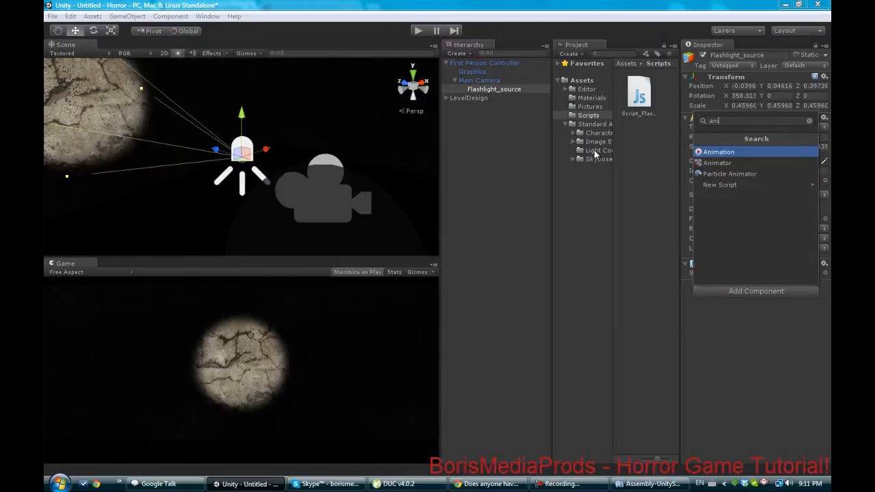
pyautogui.click(719, 151)
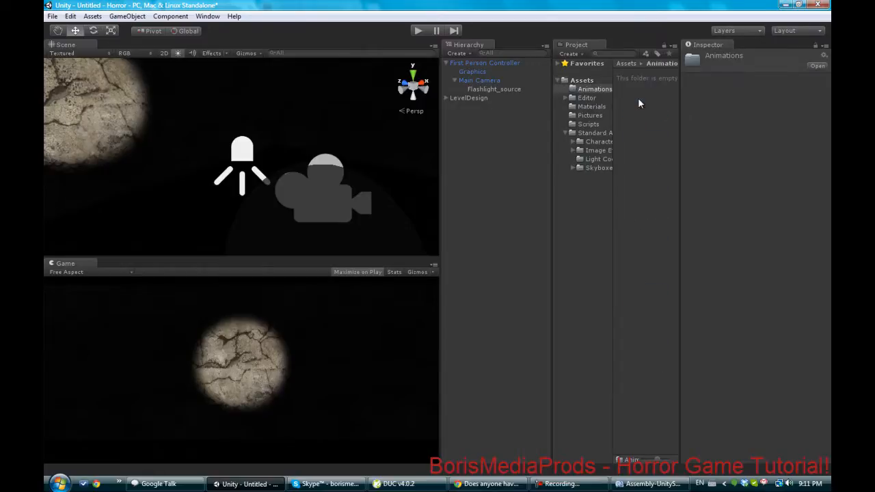
pyautogui.click(493, 89)
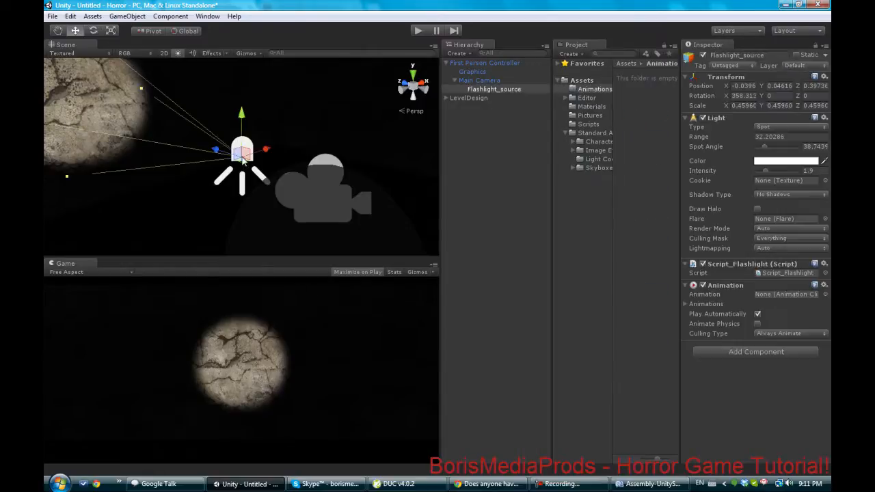
pyautogui.moveTo(407, 294)
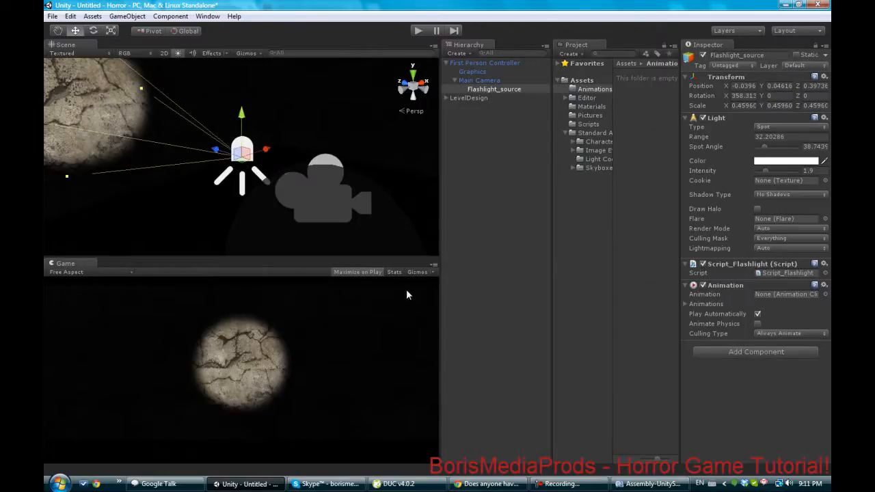
# Step: Open the Animation window from the Window menu and dock it lower in the editor
pyautogui.click(170, 15)
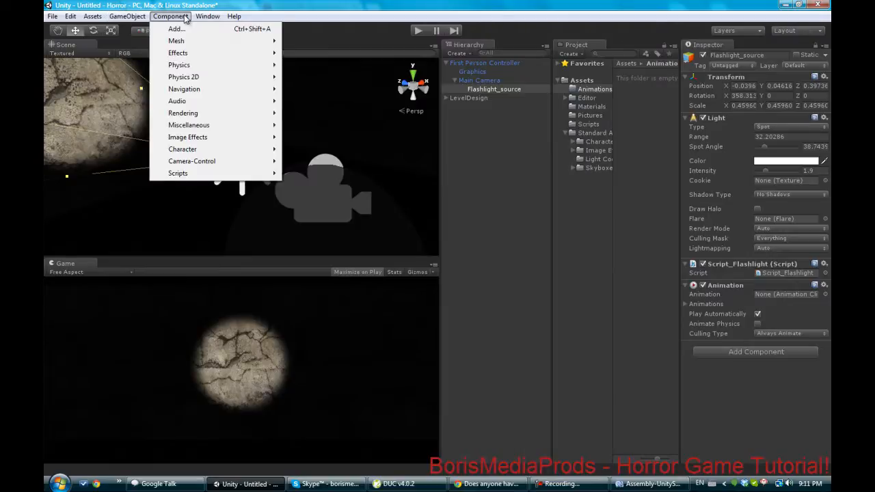
pyautogui.click(207, 15)
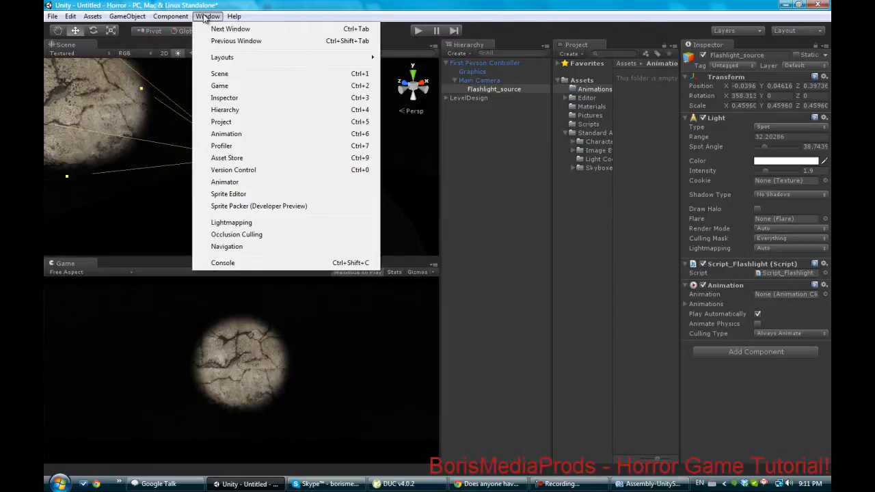
pyautogui.click(226, 133)
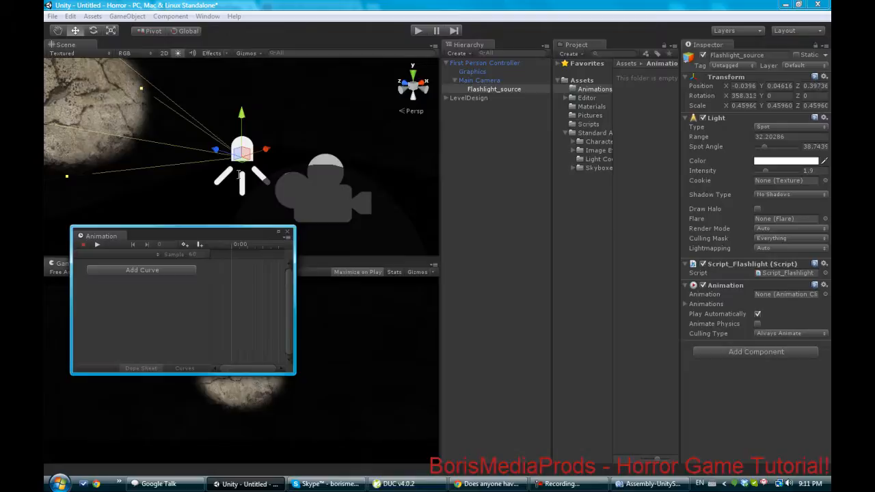
pyautogui.moveTo(101, 236); pyautogui.dragTo(157, 274)
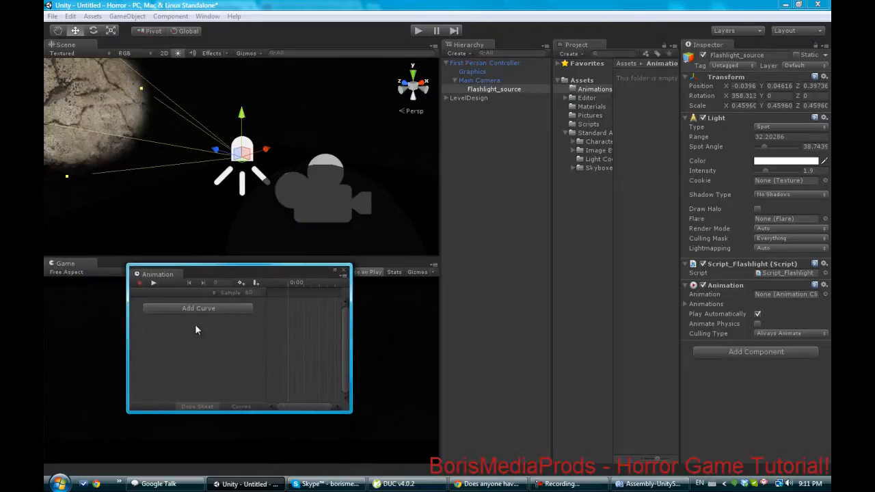
# Step: Create the Flashlight clip with a Transform Rotation curve keyed at 0, 0:30 and 1:00
pyautogui.click(198, 308)
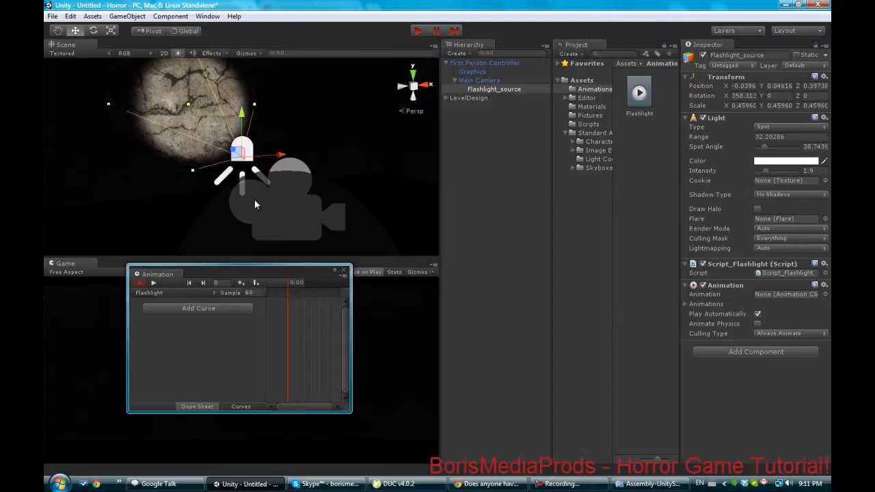
pyautogui.click(198, 309)
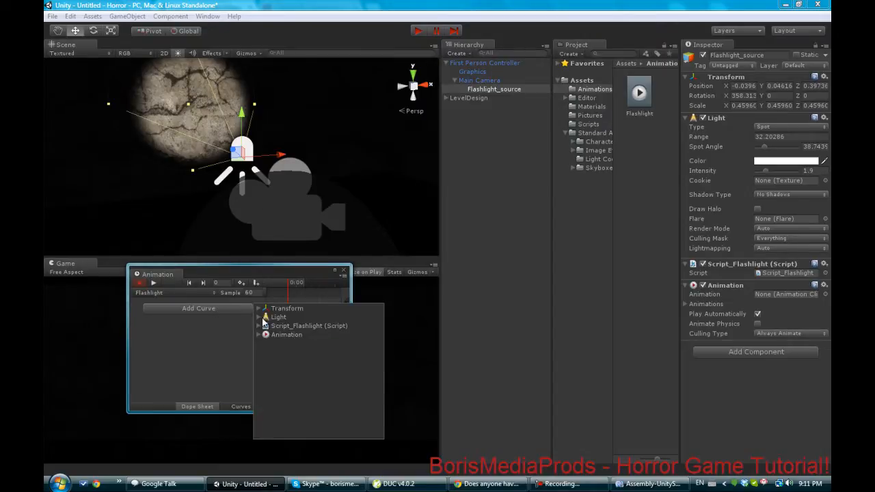
pyautogui.click(263, 308)
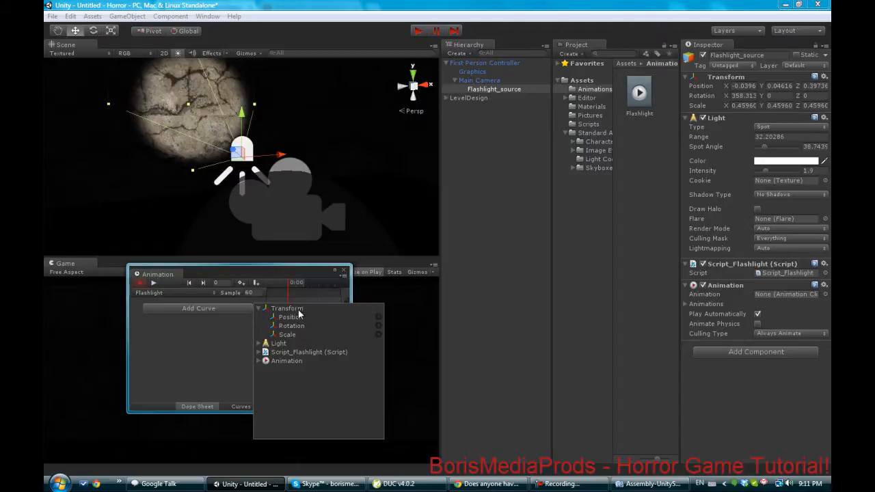
pyautogui.click(291, 325)
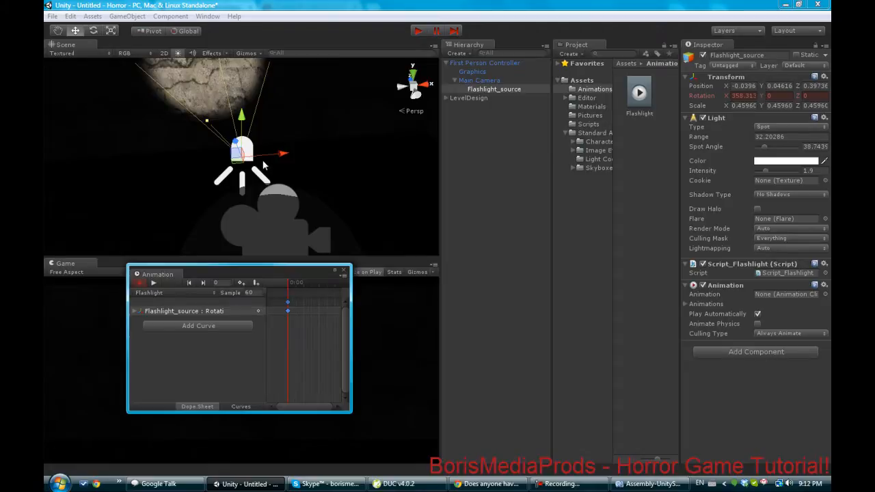
pyautogui.moveTo(335, 276)
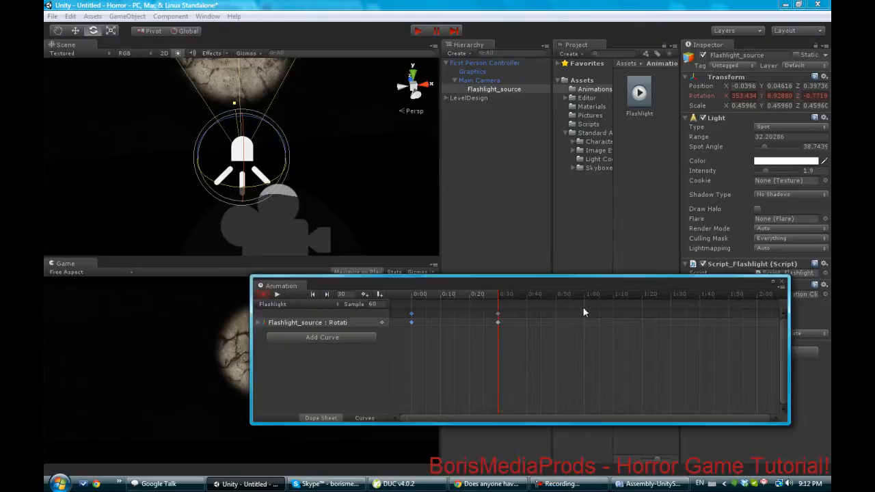
pyautogui.click(544, 294)
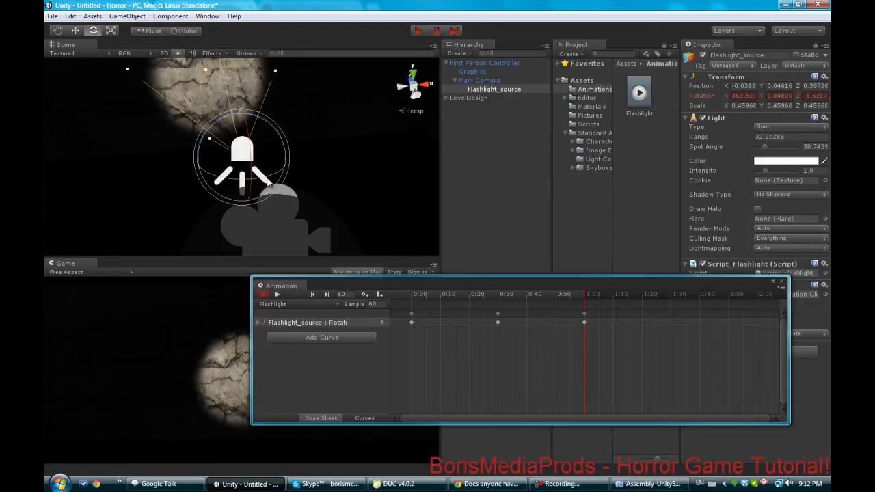
pyautogui.moveTo(295, 274)
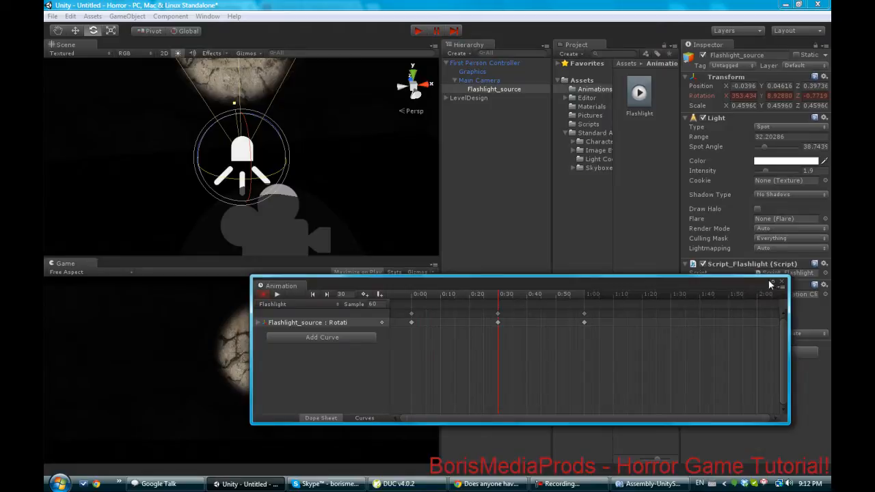
pyautogui.moveTo(783, 285)
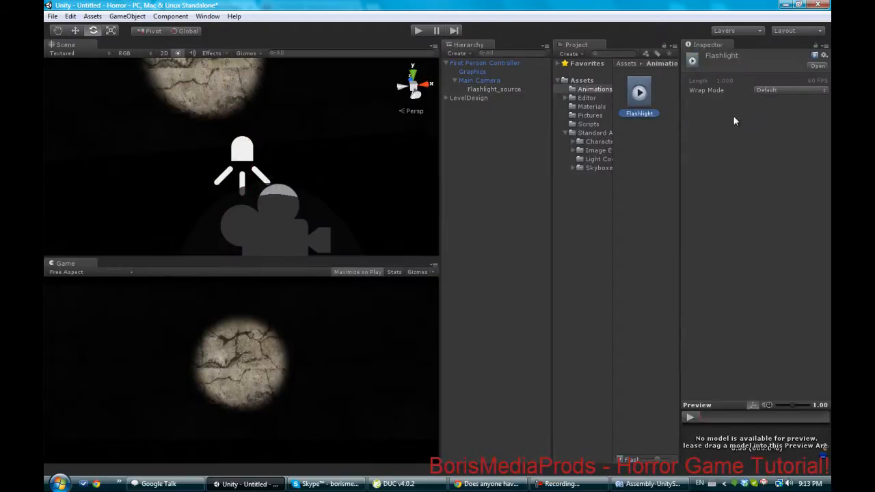
# Step: Set the Flashlight clip's Wrap Mode to Loop and assign it to Flashlight_source's Animation
pyautogui.click(789, 90)
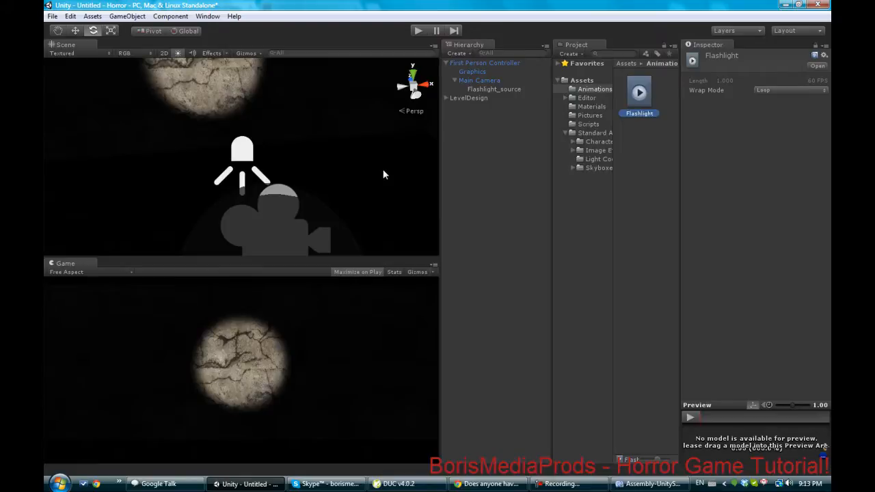
pyautogui.click(127, 16)
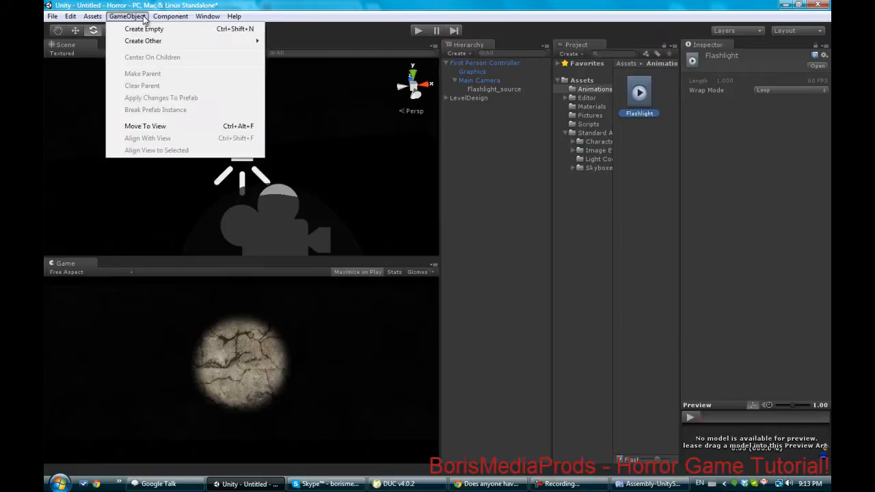
pyautogui.moveTo(143, 29)
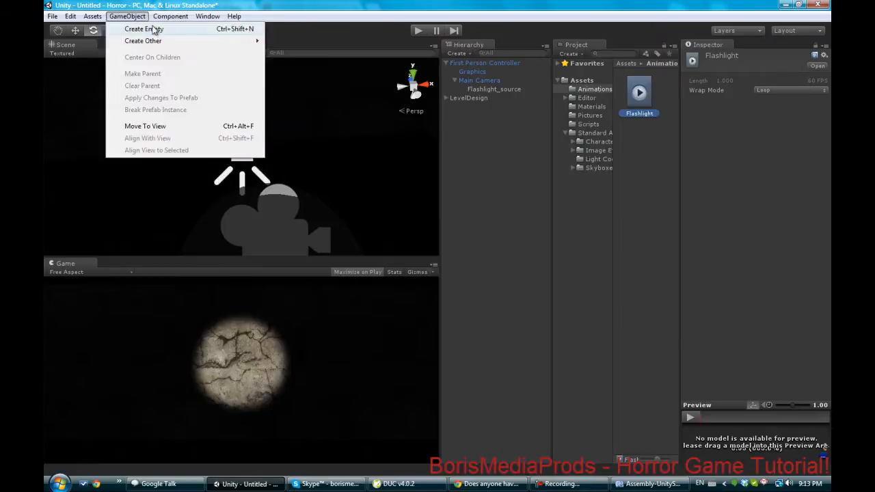
pyautogui.click(170, 16)
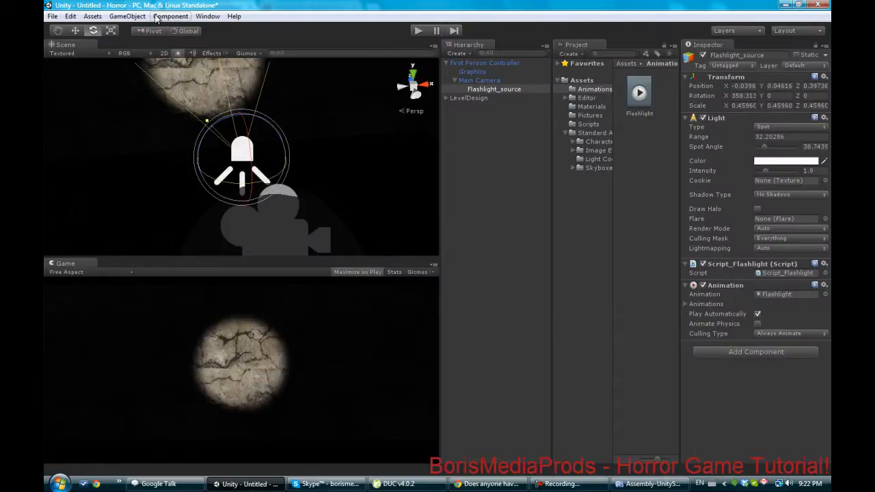
# Step: Review the Flashlight clip's Position curves, close the Animation window, and select Flashlight_source
pyautogui.click(207, 16)
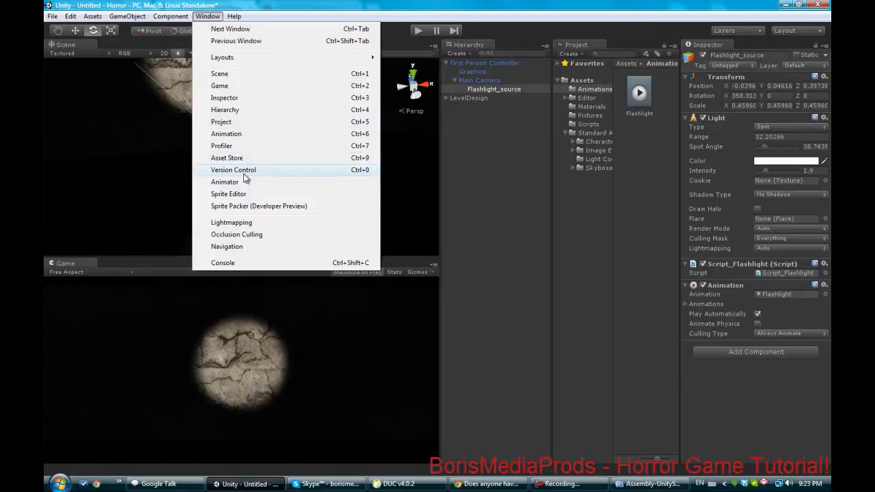
pyautogui.click(225, 134)
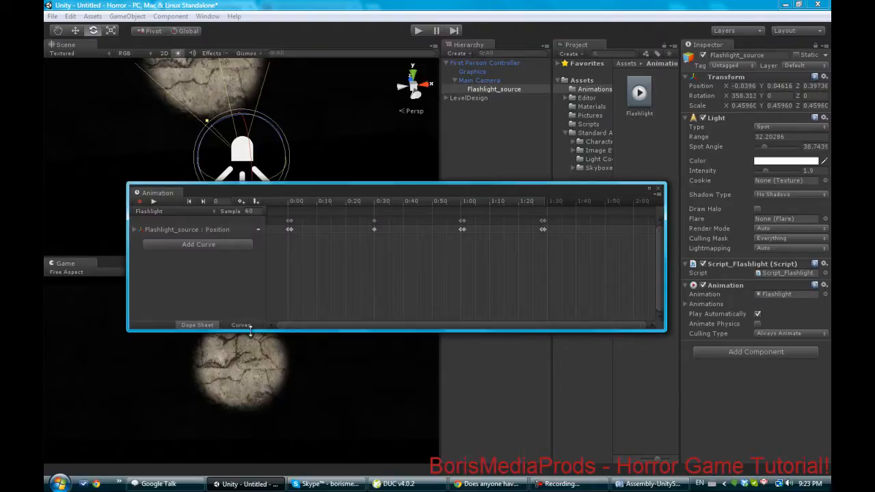
pyautogui.click(241, 324)
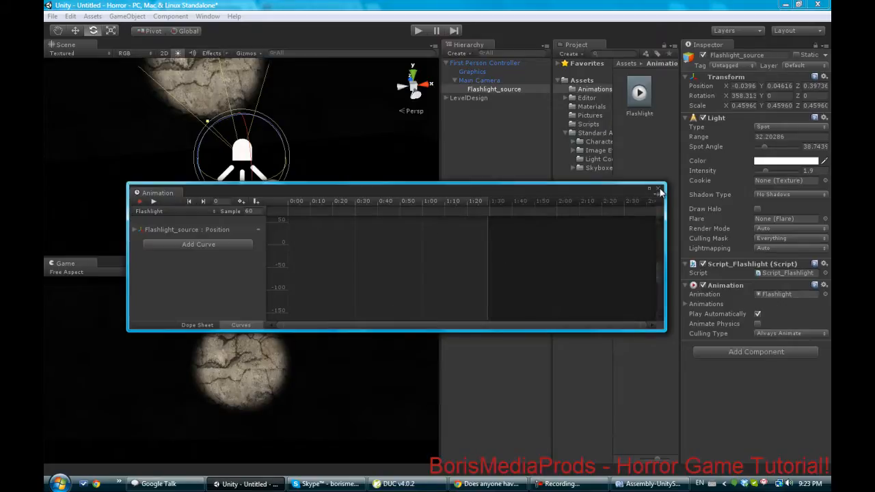
pyautogui.click(659, 189)
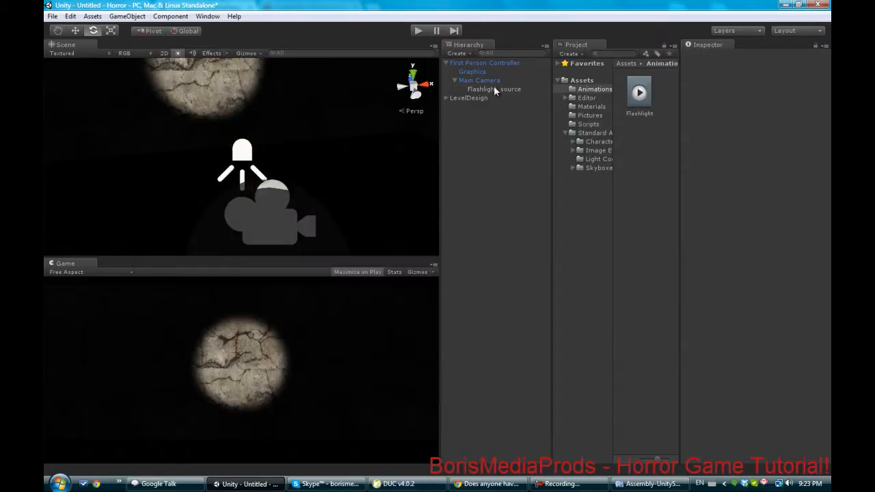
pyautogui.click(494, 89)
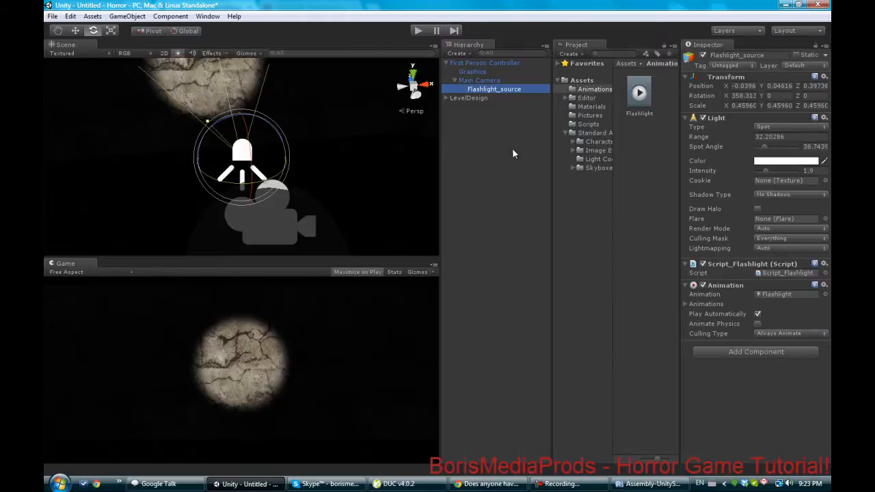
pyautogui.moveTo(572, 386)
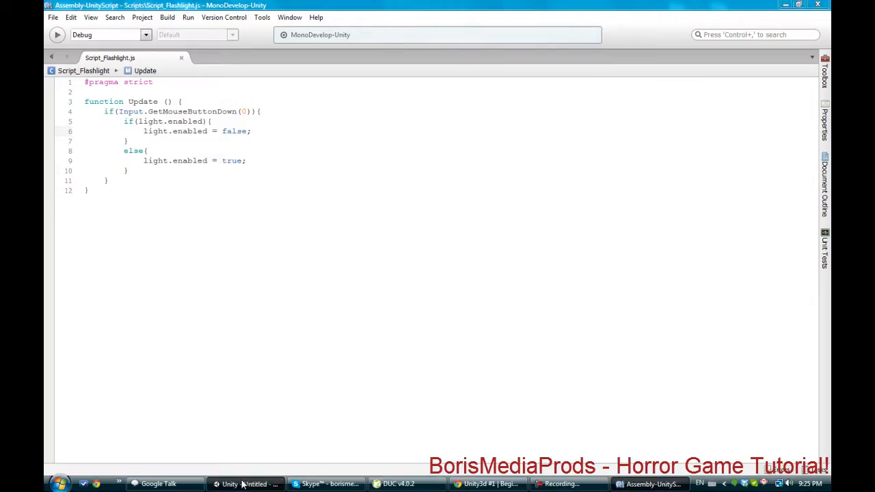
pyautogui.click(246, 484)
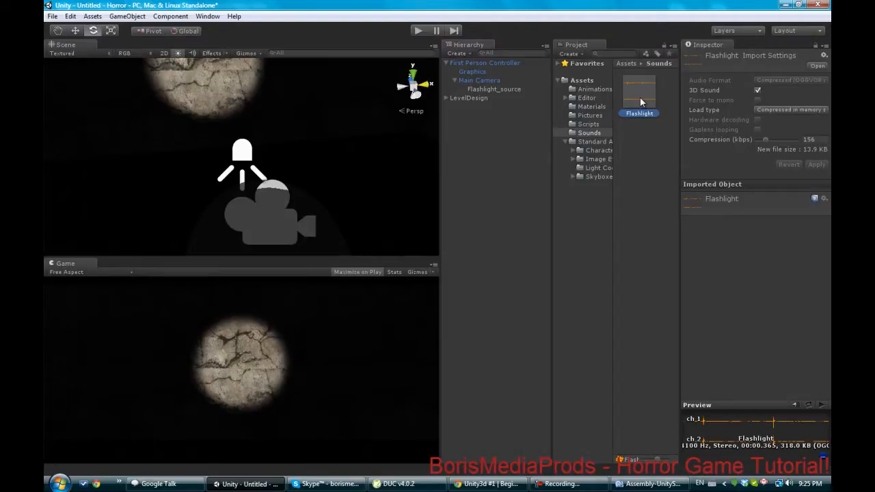
pyautogui.moveTo(690, 35)
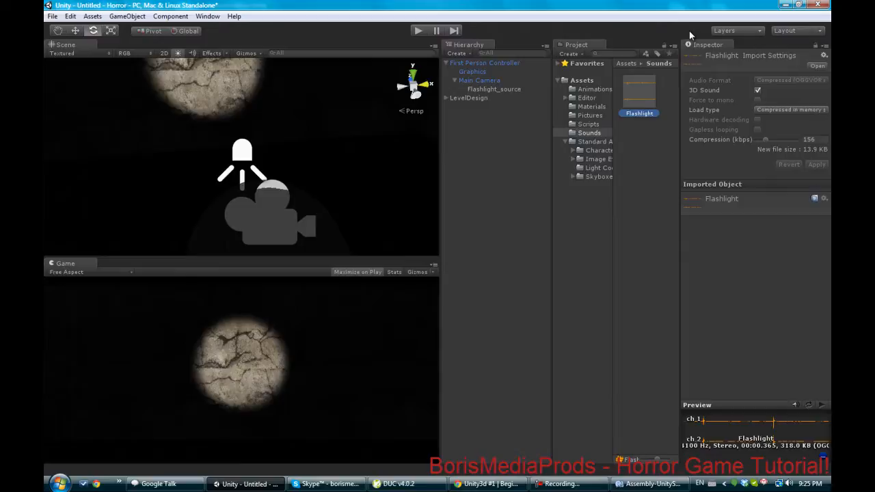
pyautogui.moveTo(700, 25)
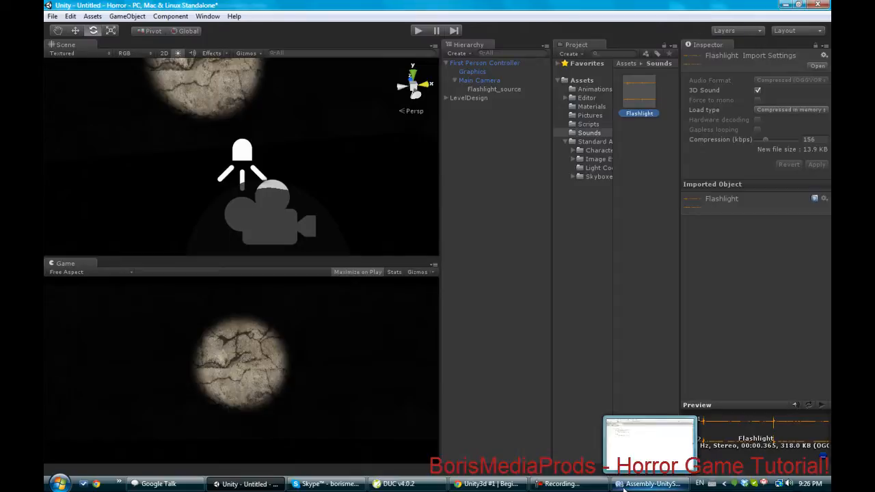
# Step: Declare 'var click : AudioClip;' in Script_Flashlight
pyautogui.click(649, 484)
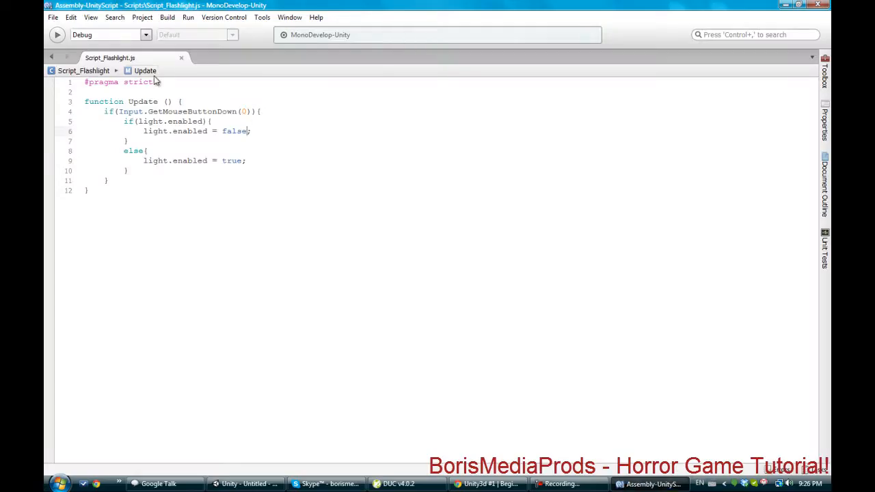
pyautogui.write('var')
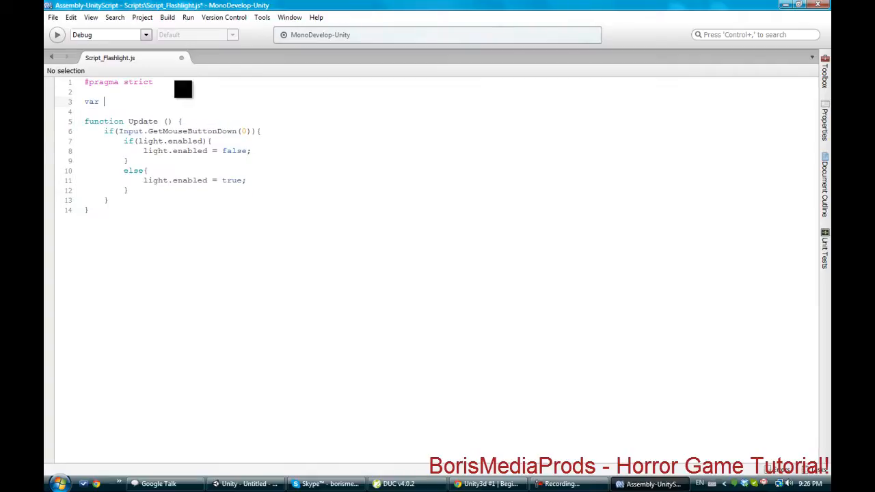
pyautogui.write('click :')
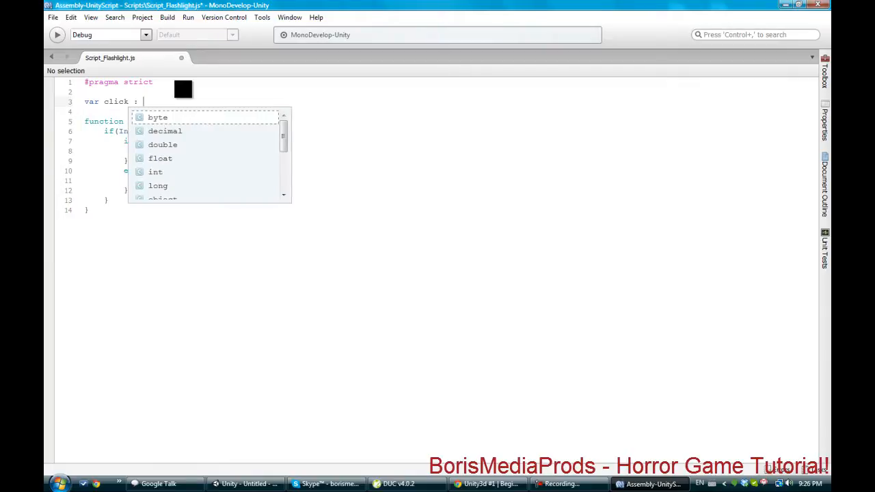
pyautogui.write('AudioClip;')
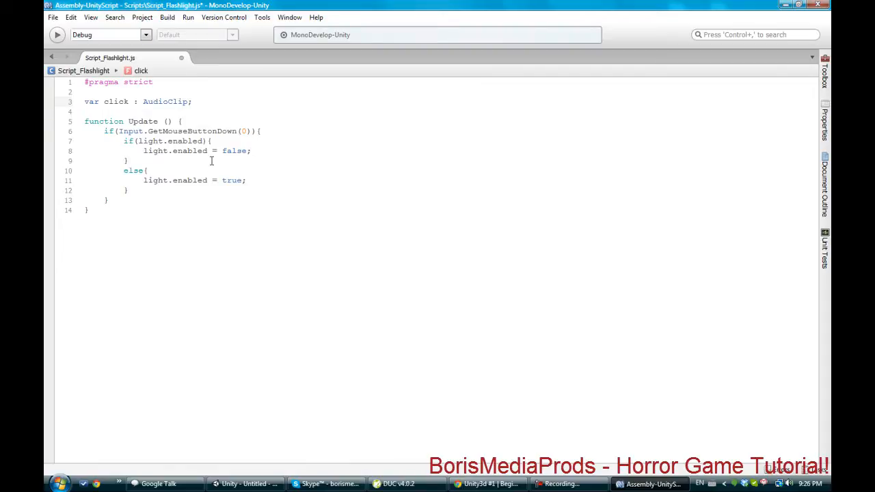
# Step: Add 'audio.clip = click;' inside the GetMouseButtonDown block
pyautogui.click(265, 131)
pyautogui.write('ay')
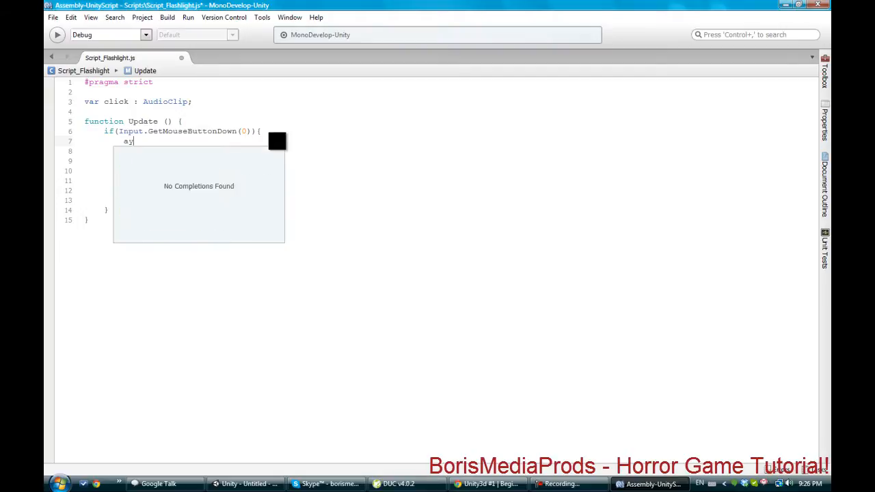
pyautogui.write('udio.')
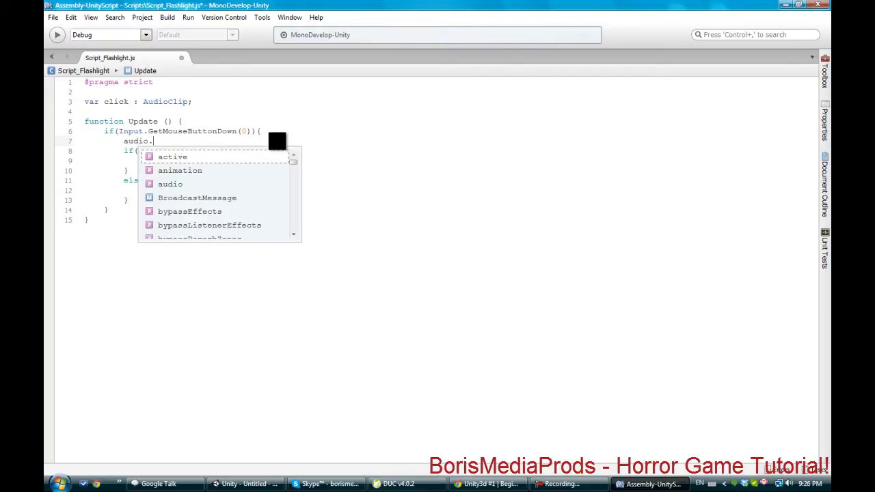
pyautogui.write('clip =')
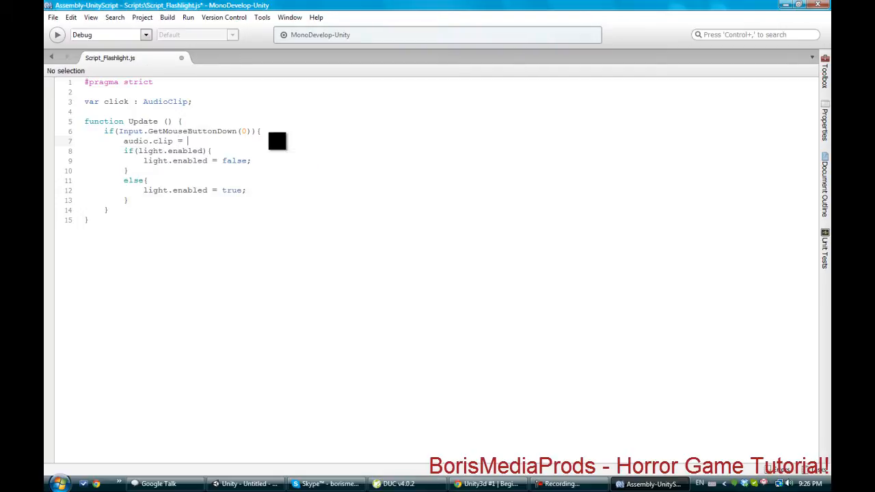
pyautogui.write('click')
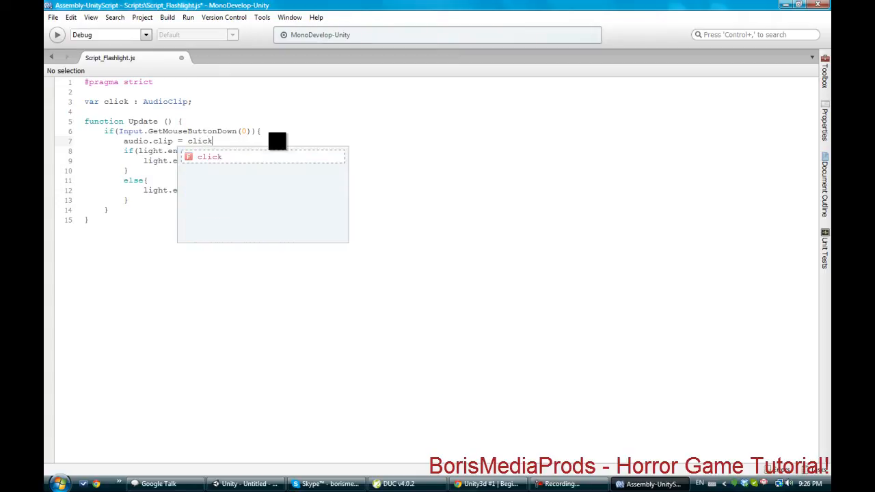
pyautogui.write(';')
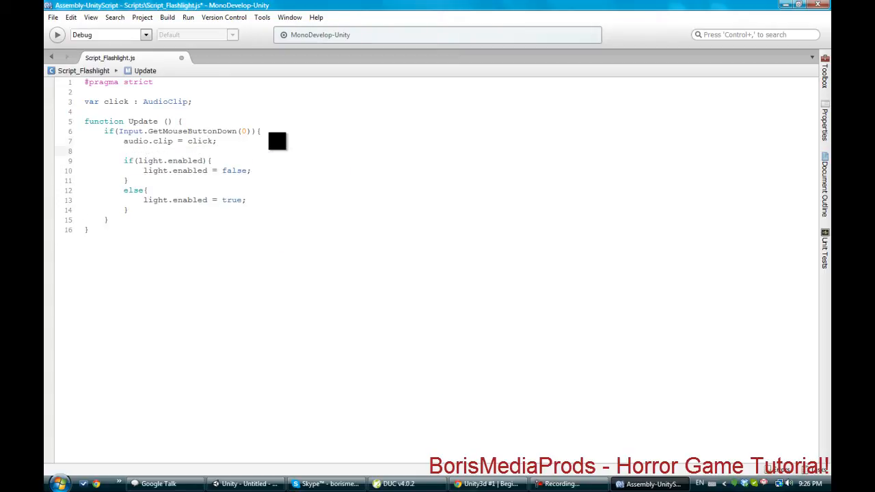
# Step: Add 'audio.Play();' after it to play the click sound on each press
pyautogui.write('click.p')
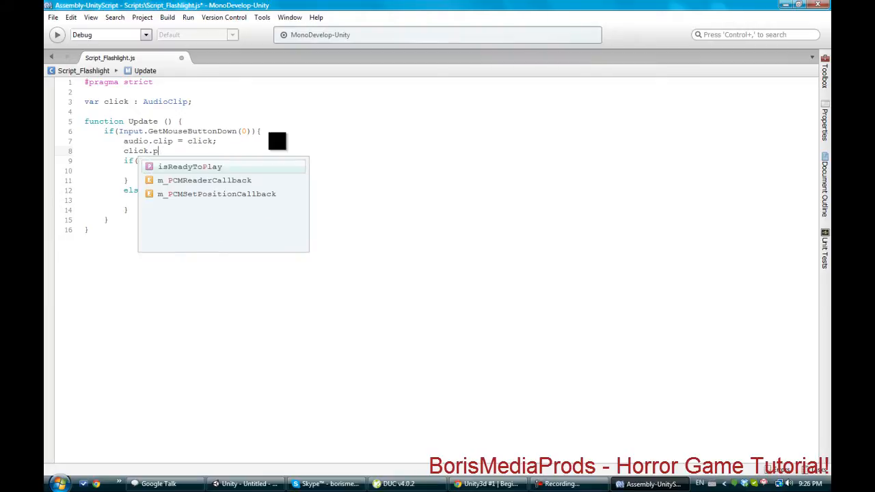
pyautogui.write('la')
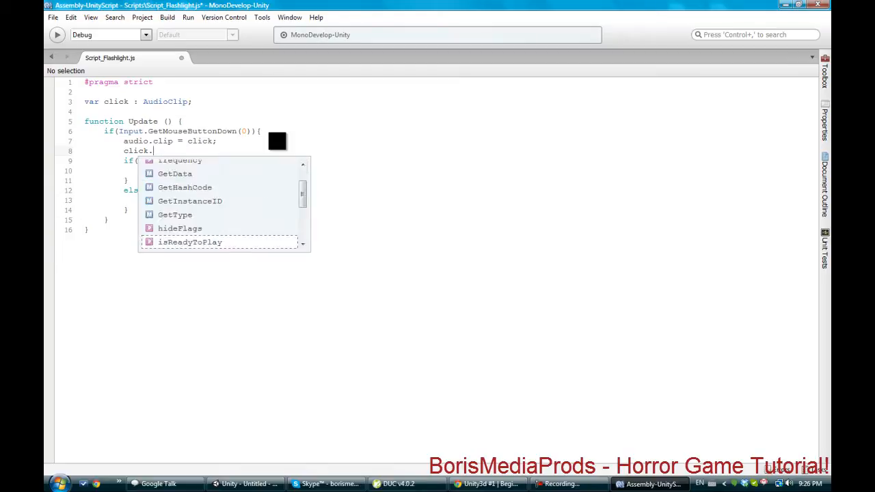
pyautogui.write('audio.')
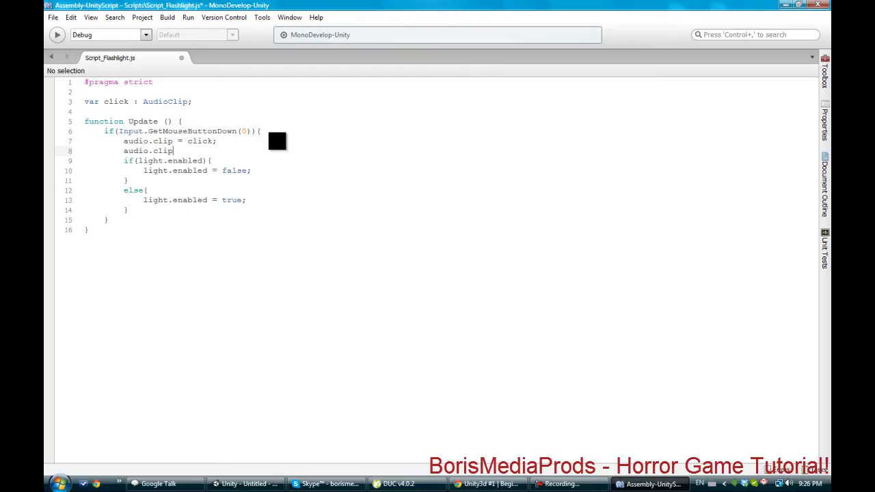
pyautogui.write('p')
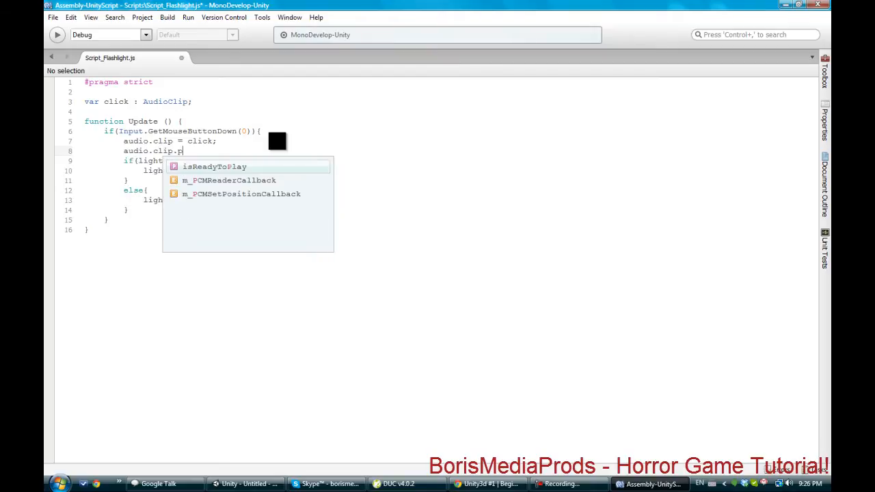
pyautogui.write('l')
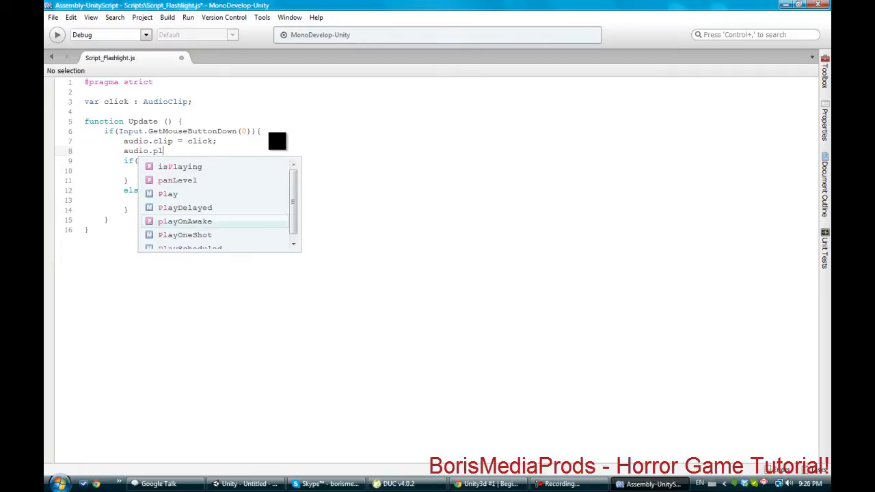
pyautogui.write('ay(')
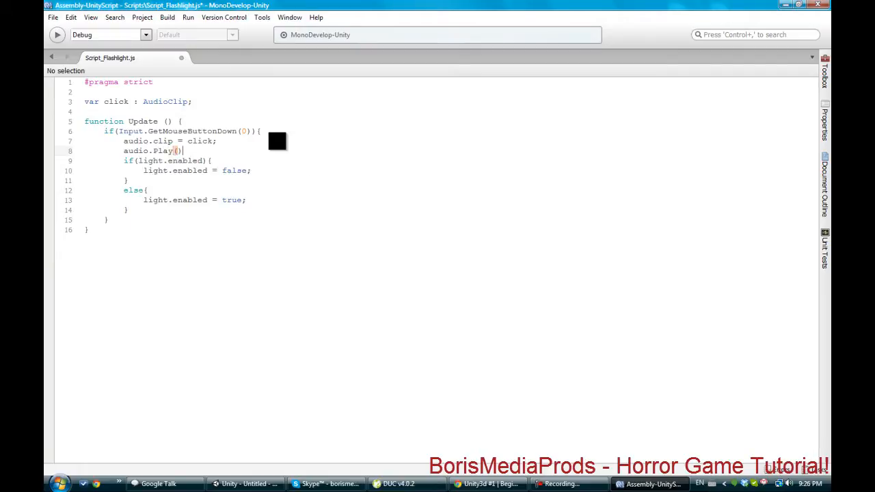
pyautogui.write(';')
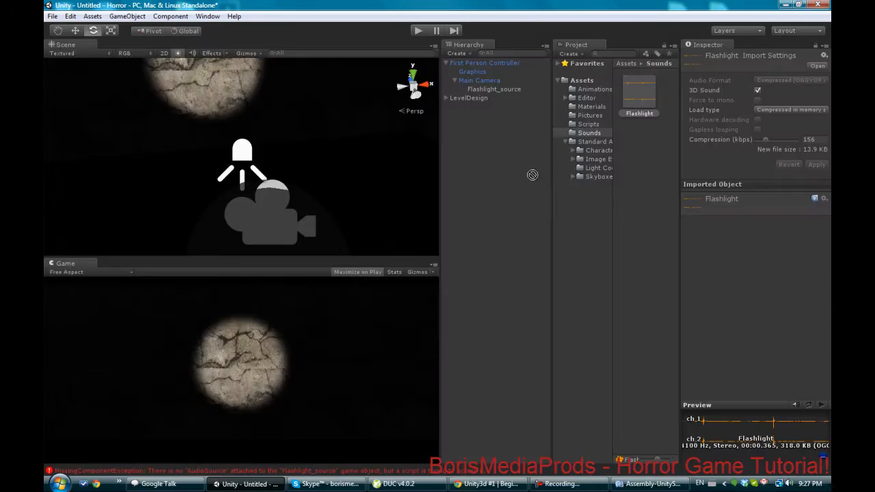
# Step: Turn off 3D Sound on the Flashlight audio asset and rename it click
pyautogui.click(494, 89)
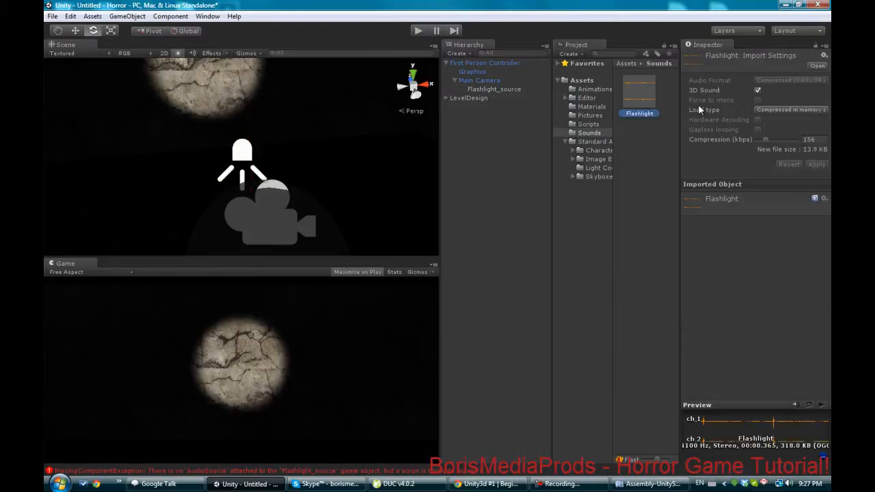
pyautogui.click(757, 89)
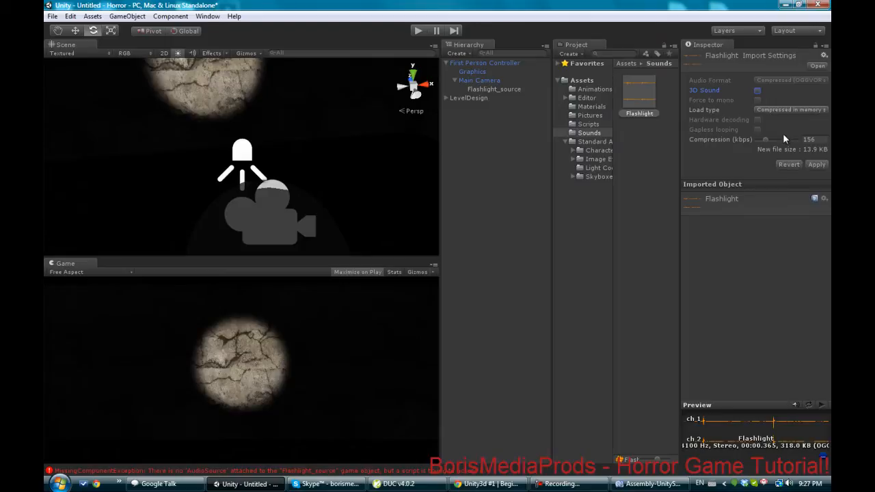
pyautogui.moveTo(769, 143)
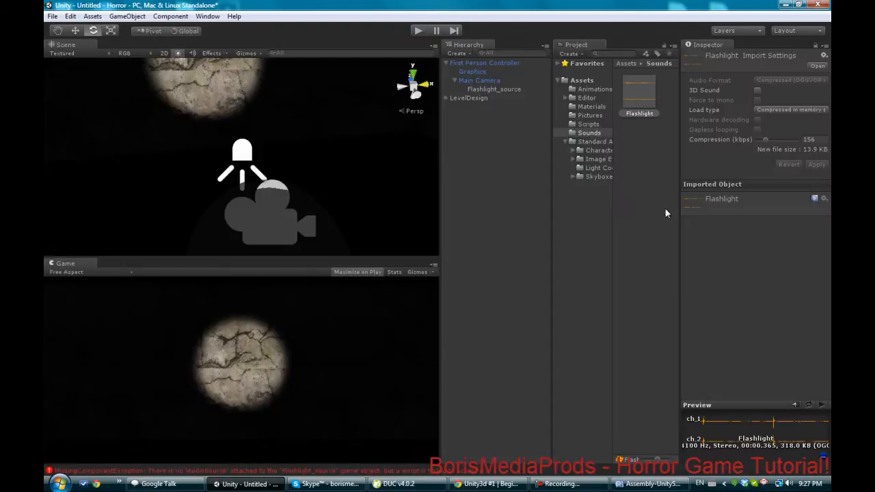
pyautogui.click(493, 89)
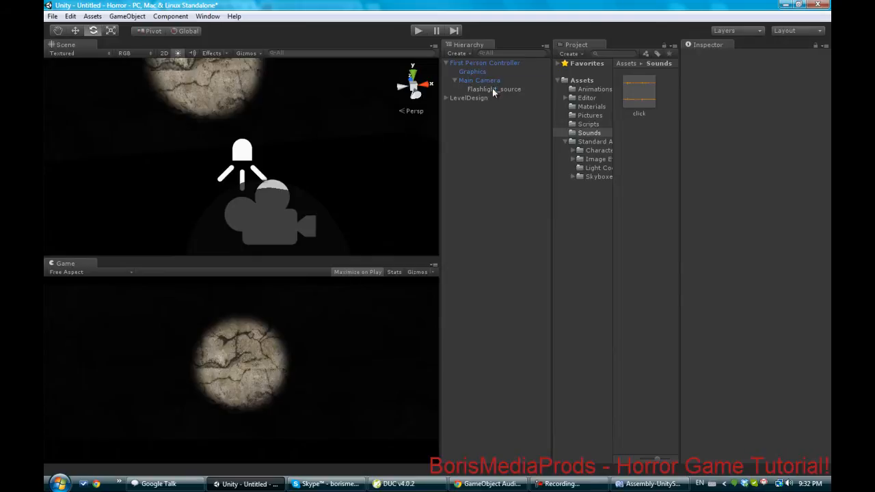
# Step: Add an Audio Source with clip click and Play On Awake off to Flashlight_source
pyautogui.click(493, 88)
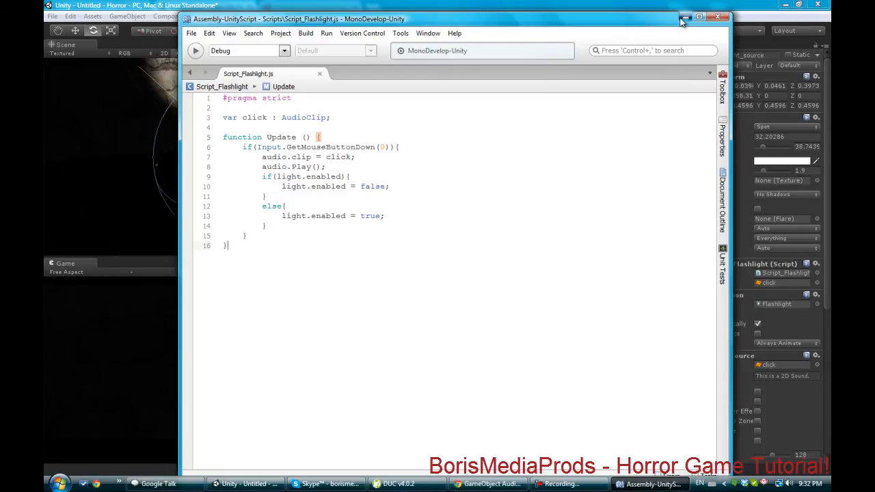
pyautogui.click(687, 17)
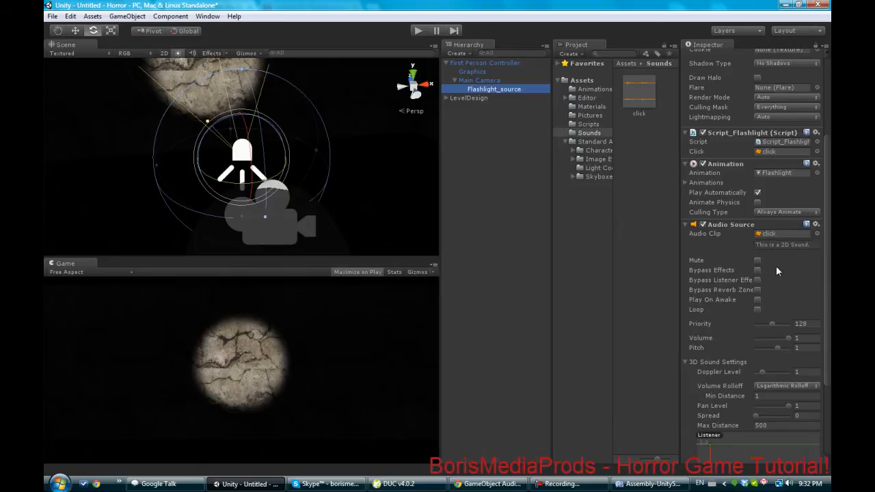
pyautogui.click(757, 300)
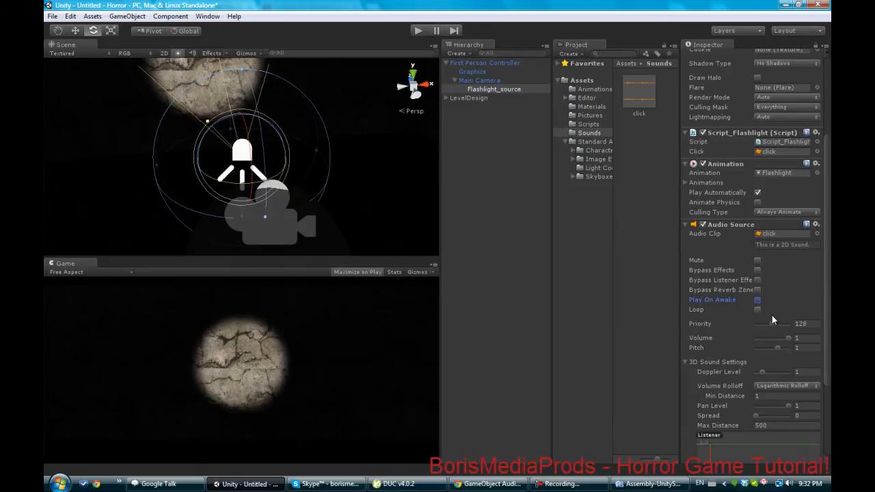
pyautogui.scroll(-3)
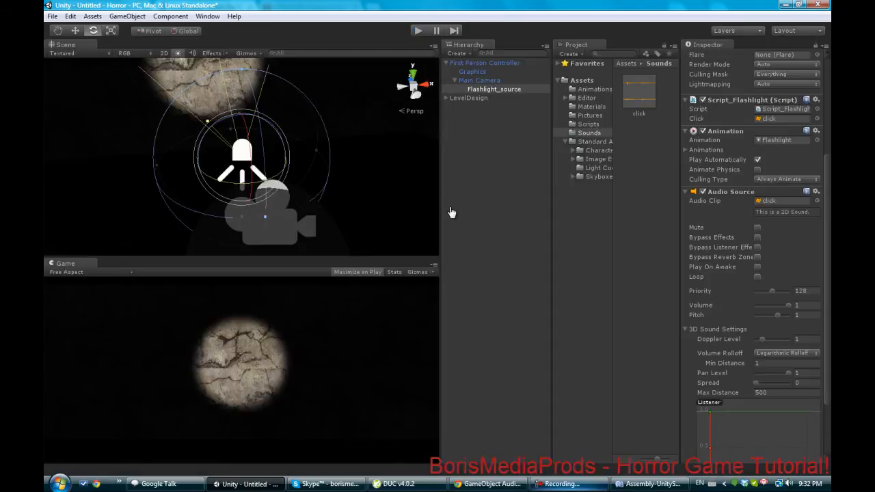
pyautogui.moveTo(339, 166)
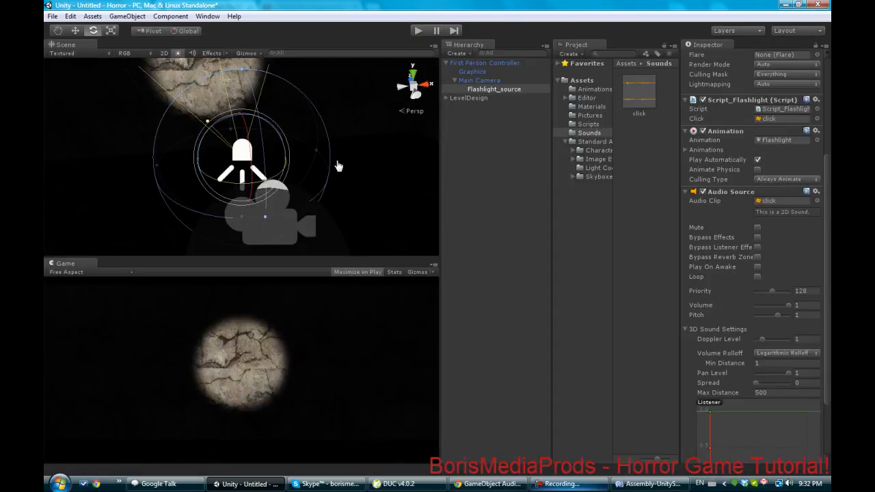